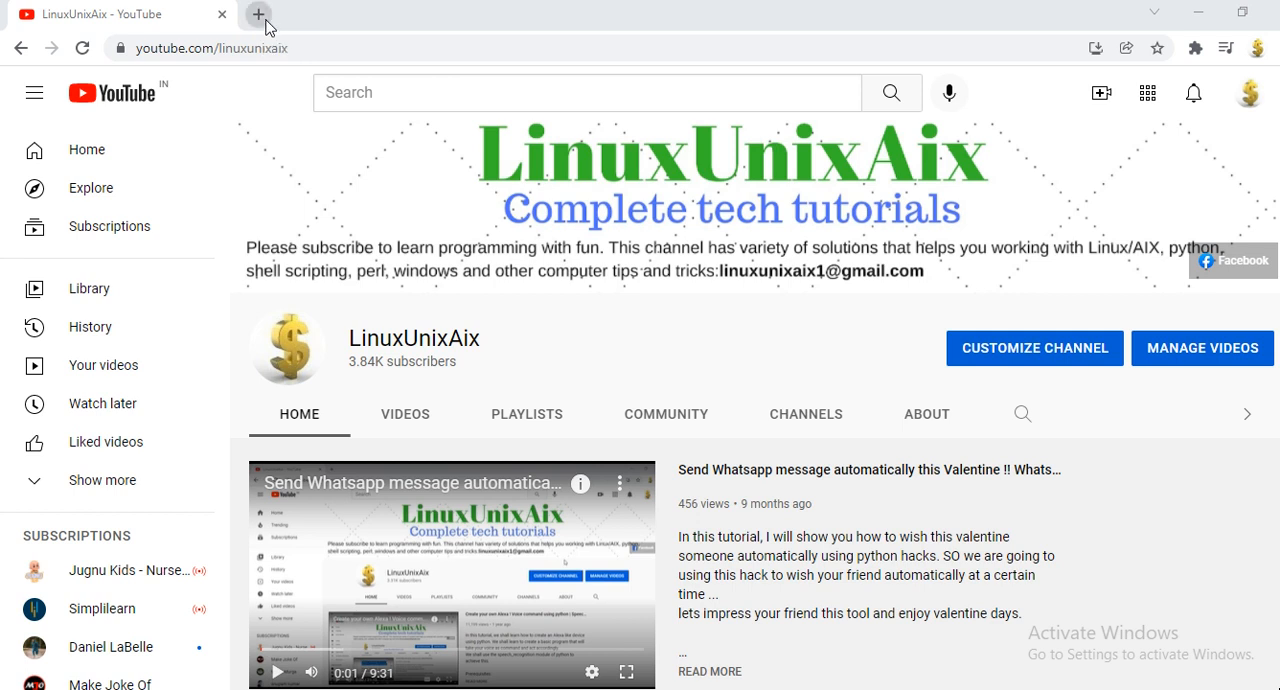
- Search Google for 'jupyter notebook' in a new Chrome tab
left_click(258, 14)
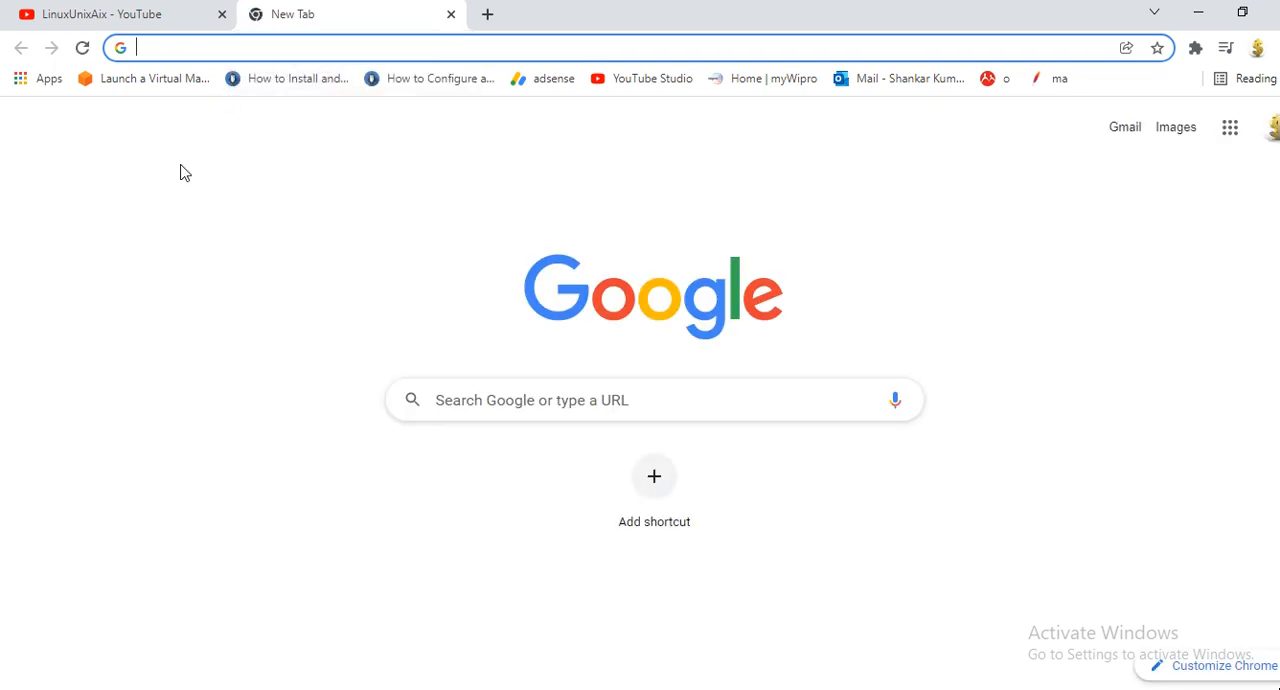
type("jupyter notebook")
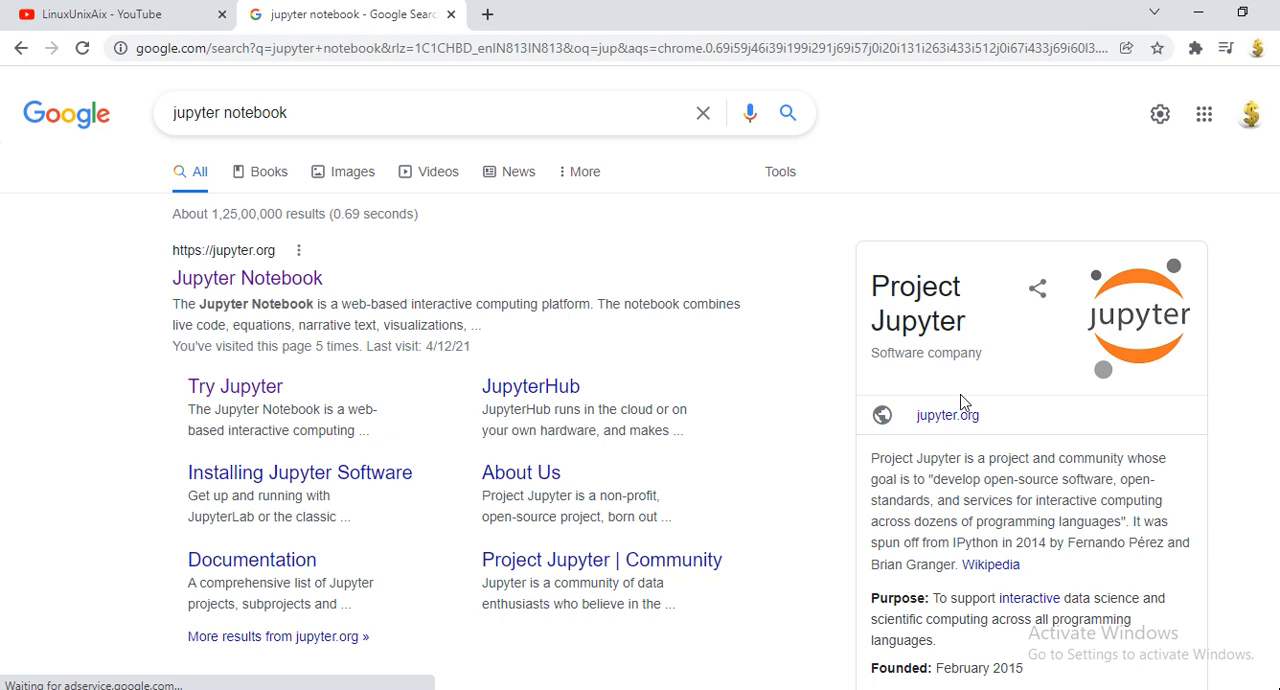
mouse_move(947, 415)
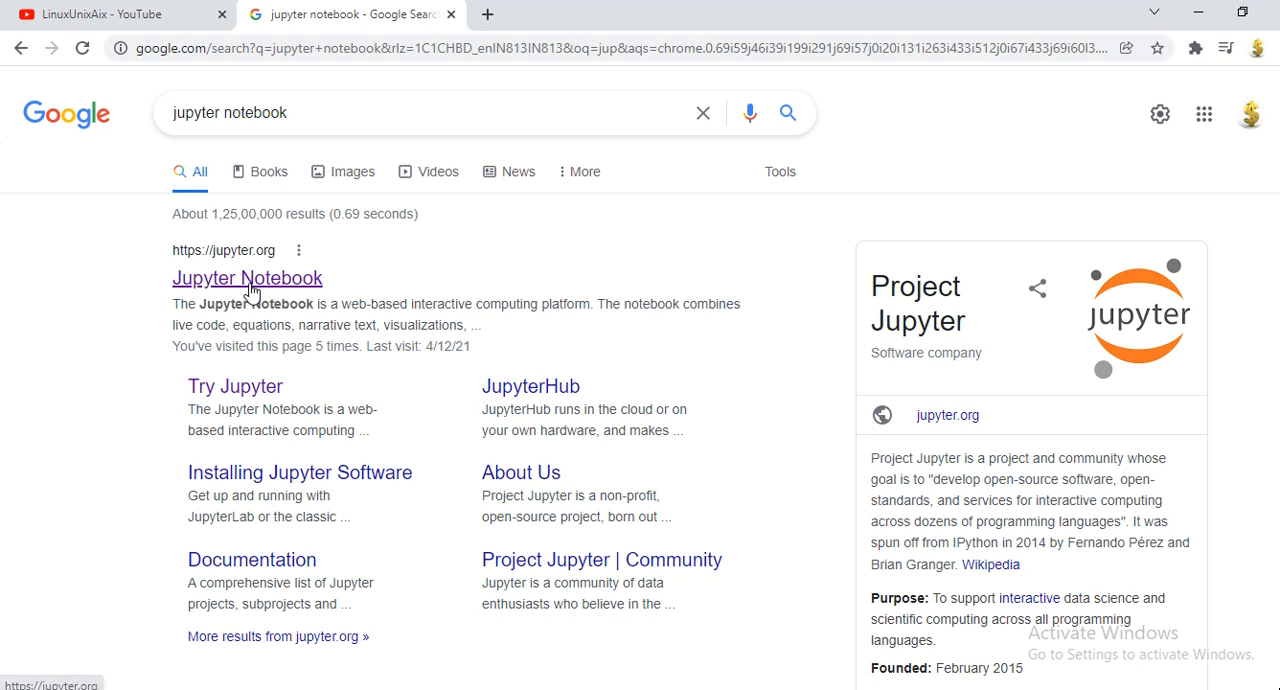
- Open jupyter.org from the search results and scroll down to the JupyterLab section
left_click(247, 278)
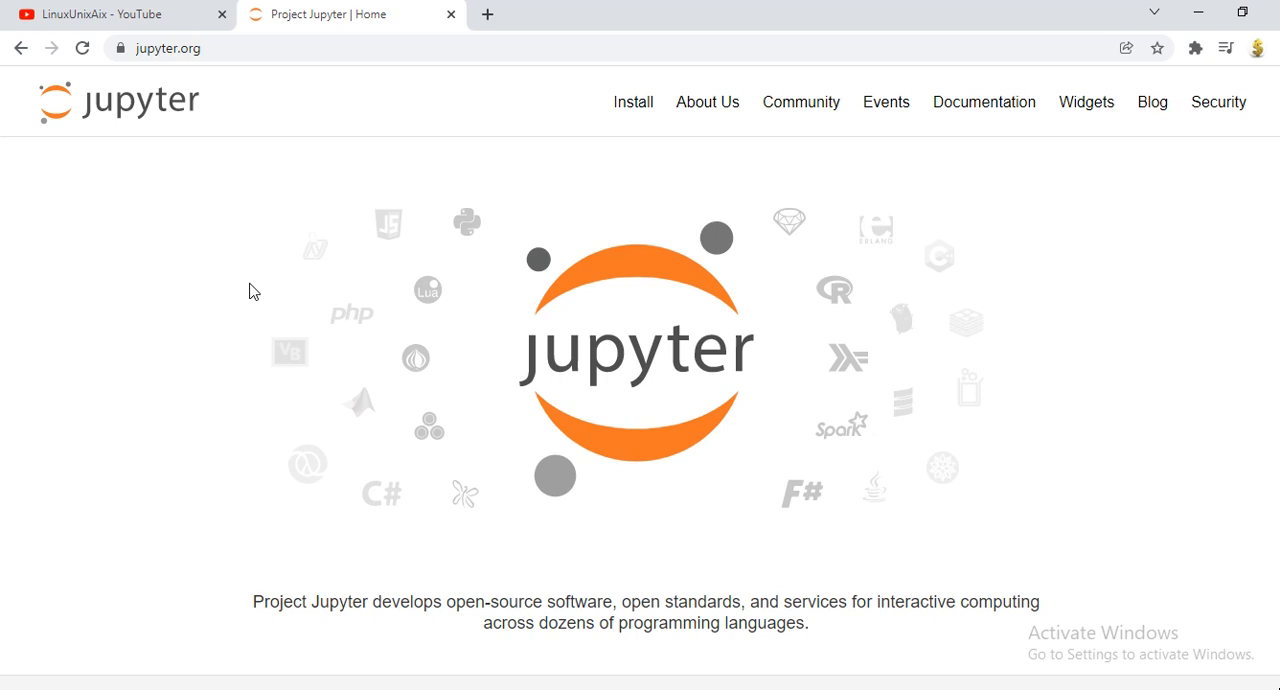
scroll("down", 3)
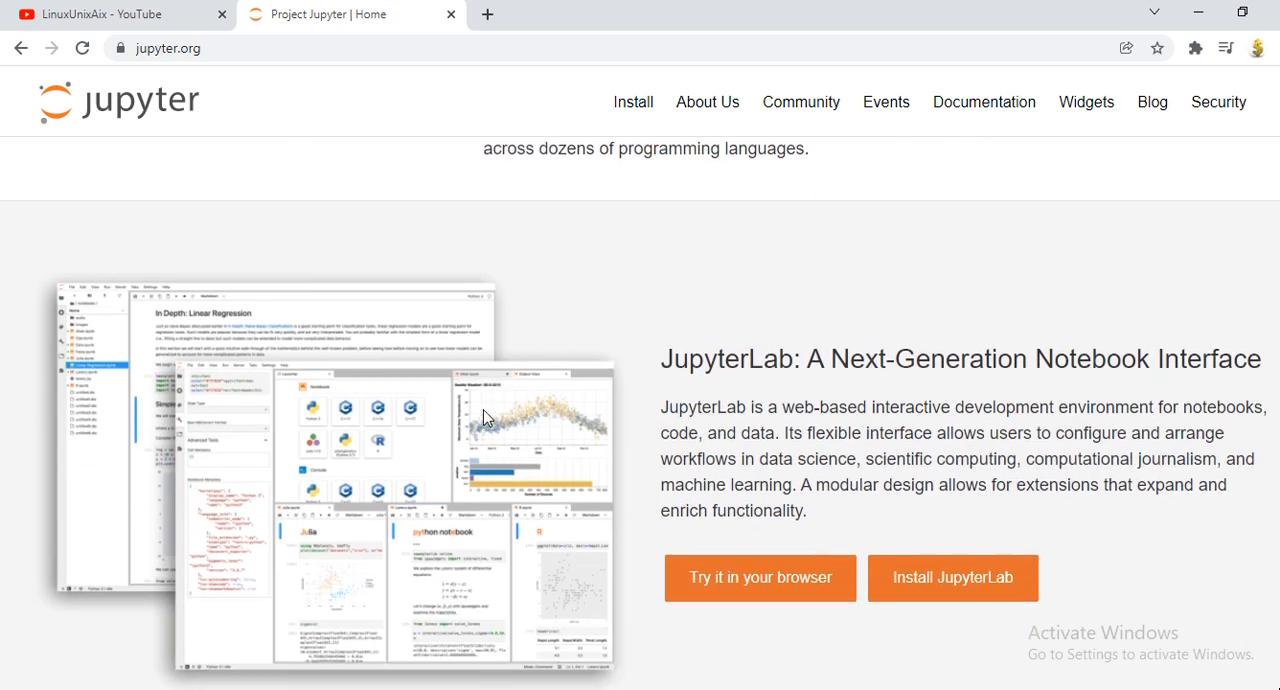
scroll("down", 3)
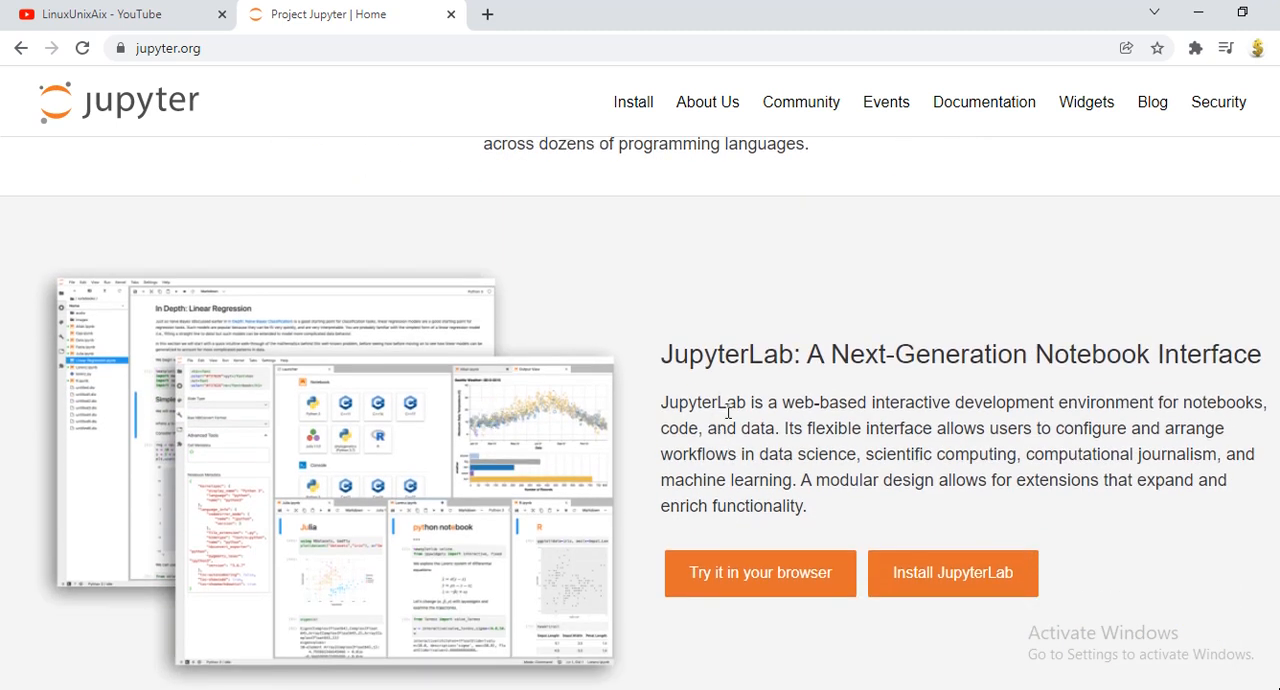
mouse_move(1043, 420)
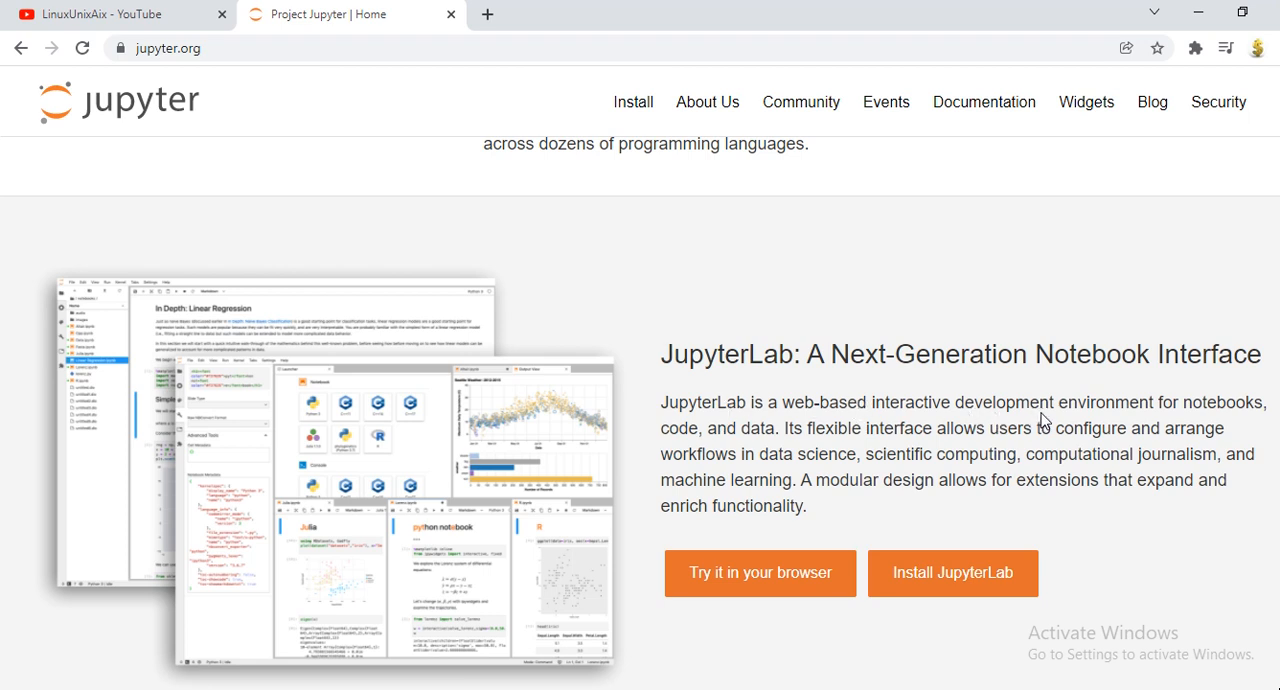
mouse_move(967, 447)
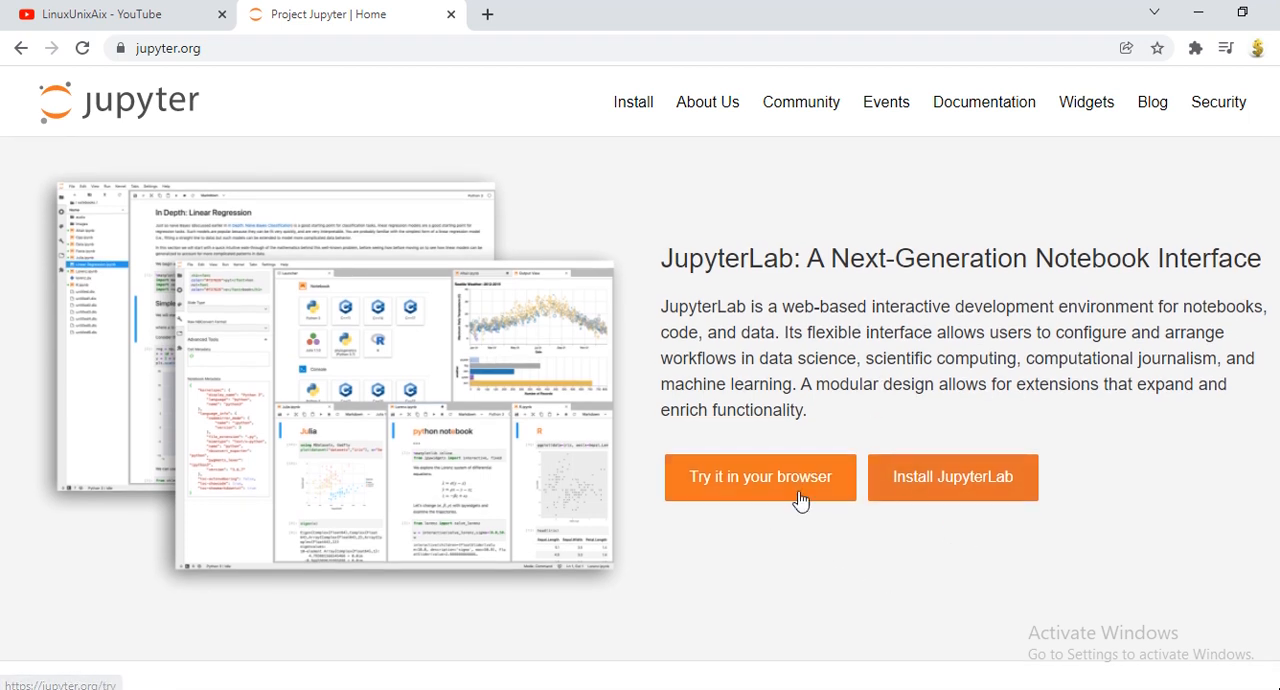
mouse_move(779, 485)
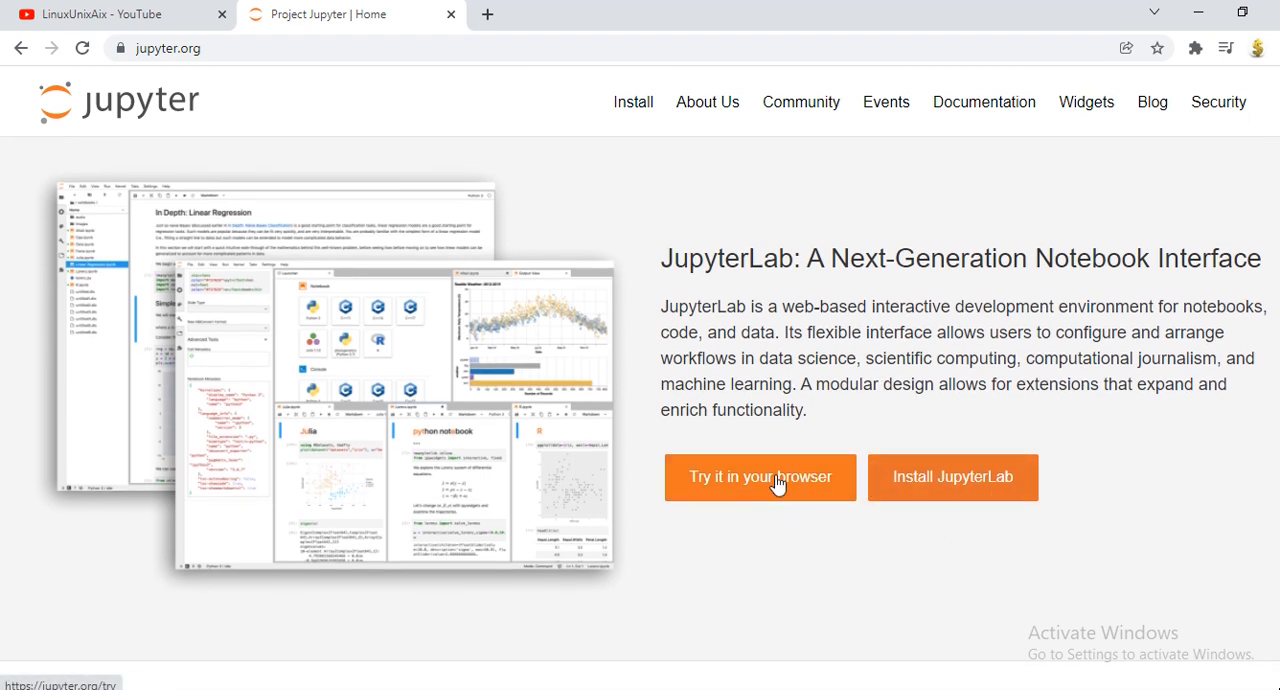
mouse_move(845, 480)
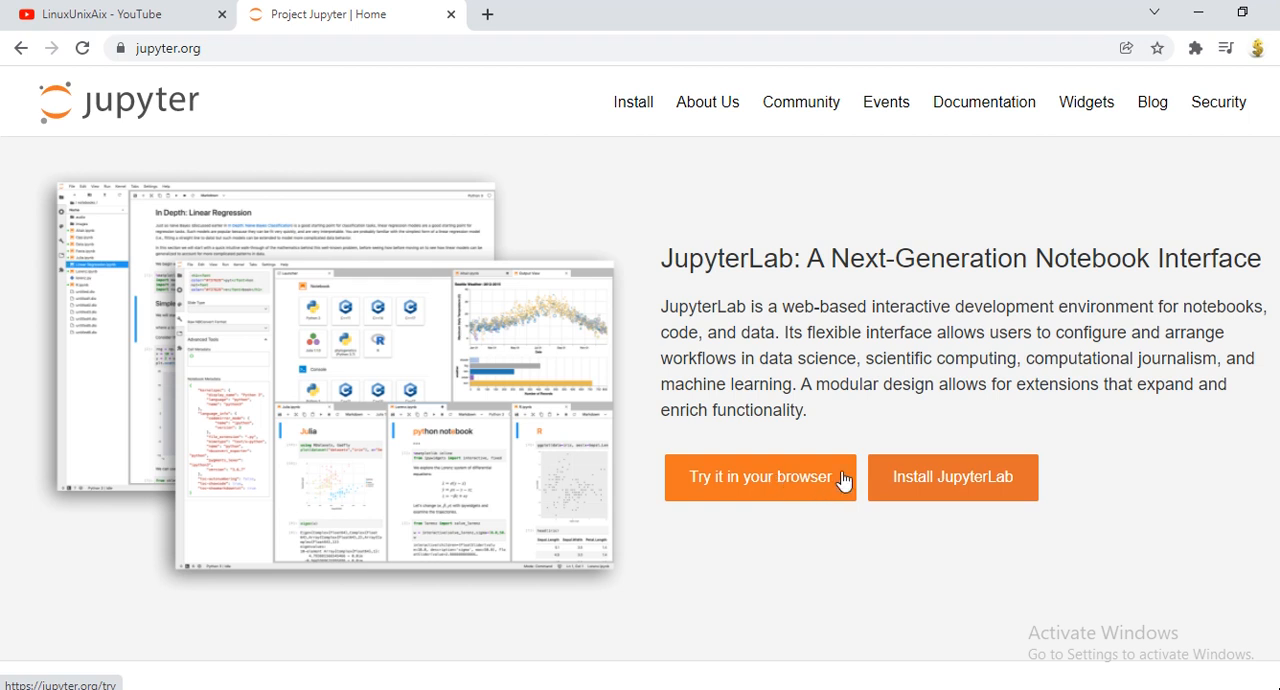
mouse_move(737, 485)
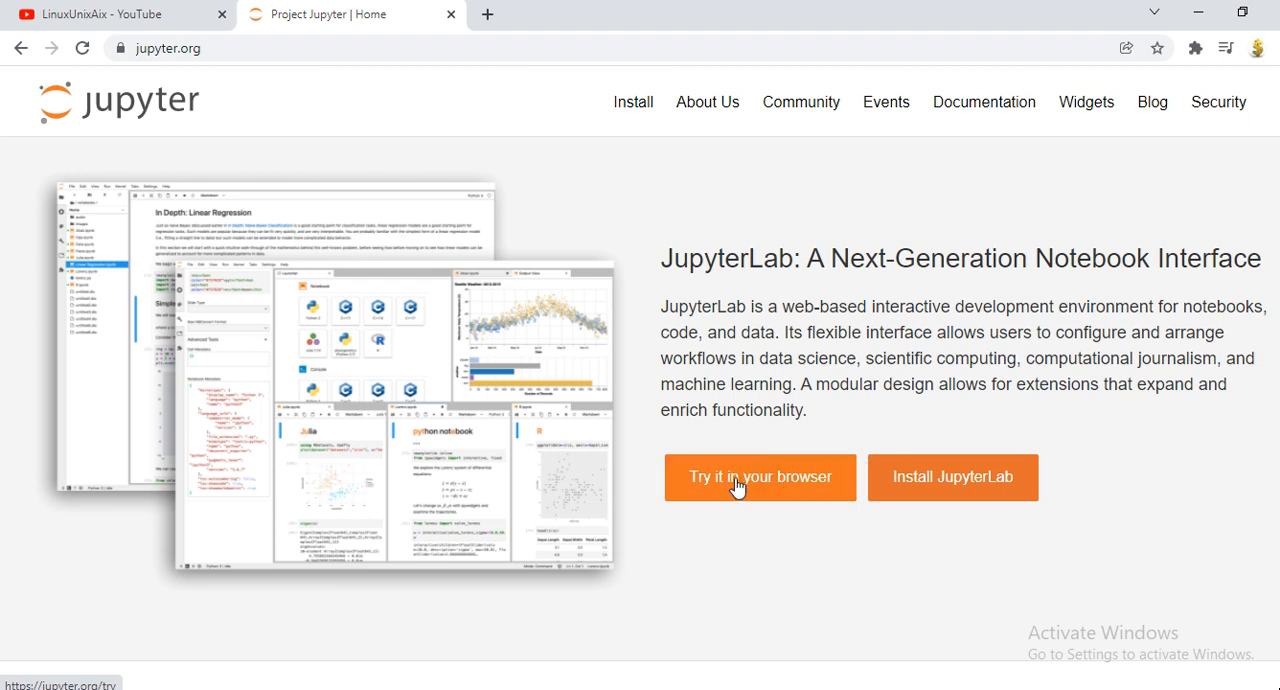
- Go to 'Try it in your browser' and scroll down to the trial notebook cards
left_click(759, 477)
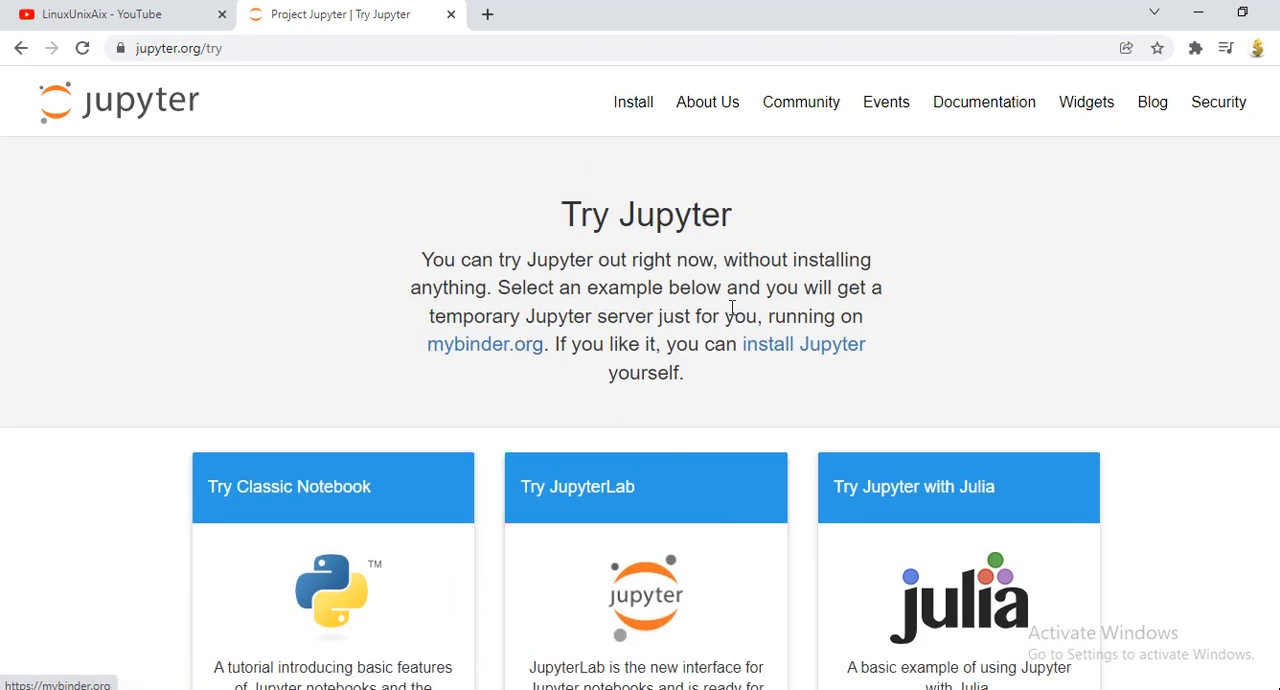
scroll("down", 3)
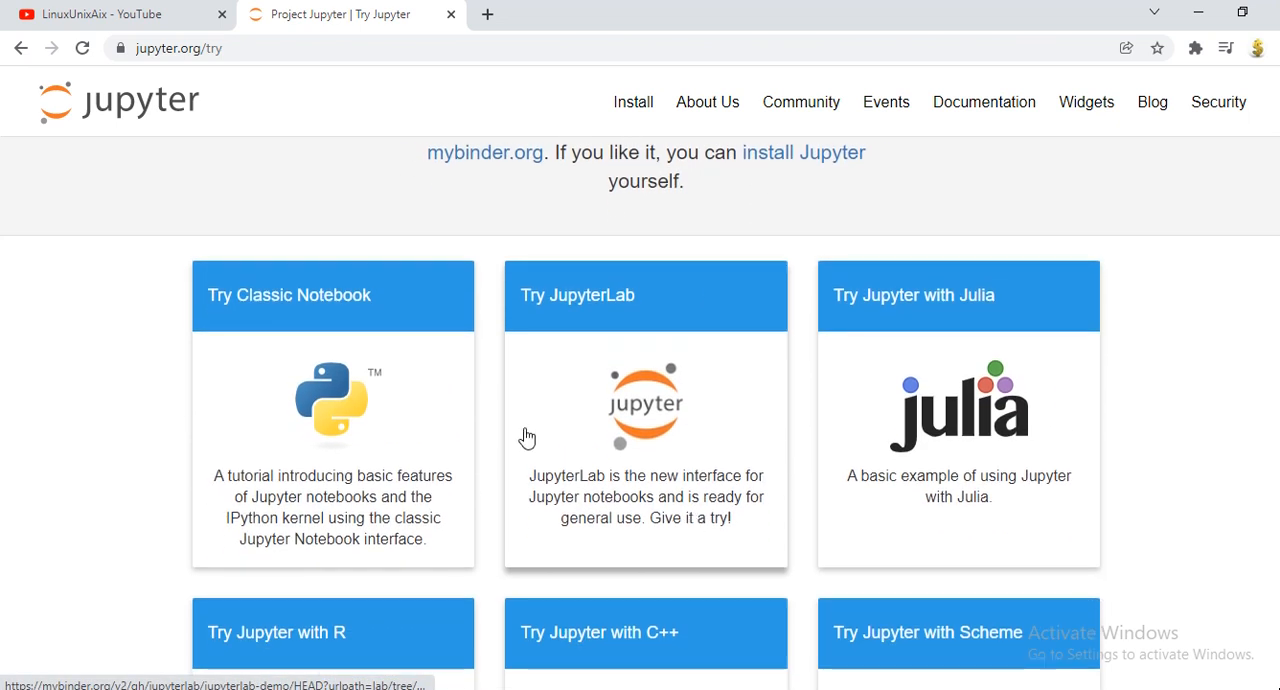
mouse_move(645, 483)
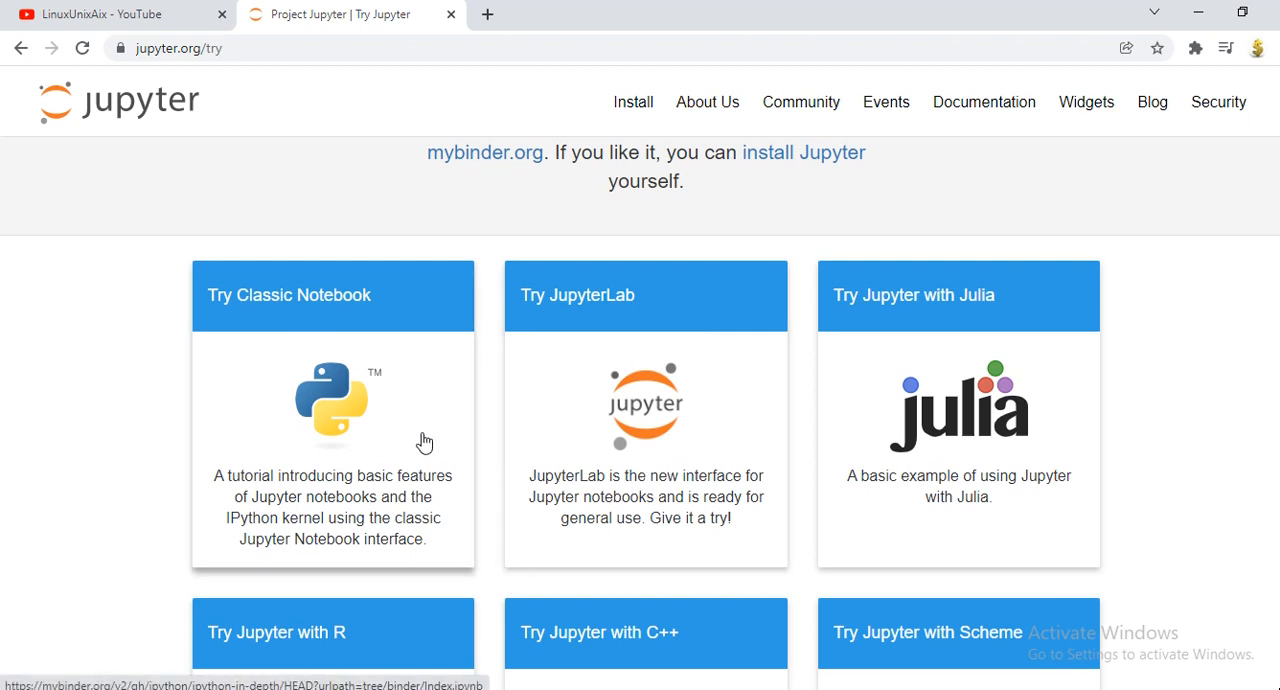
mouse_move(177, 68)
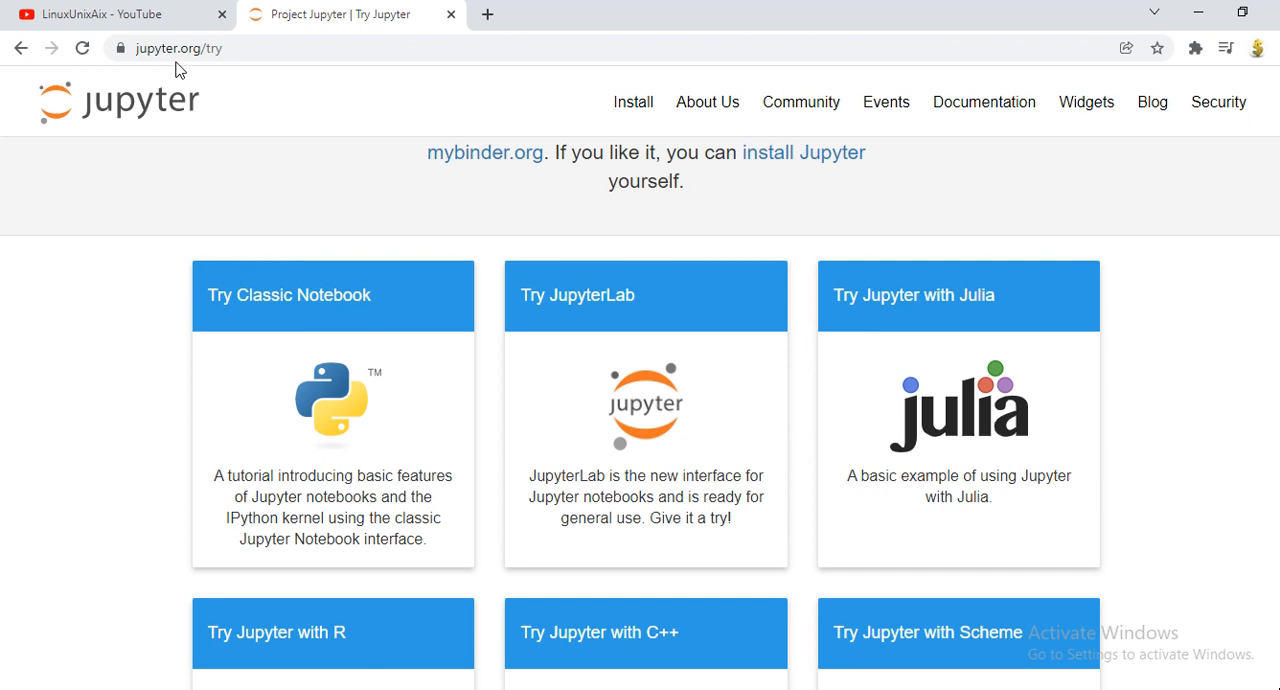
left_click(110, 14)
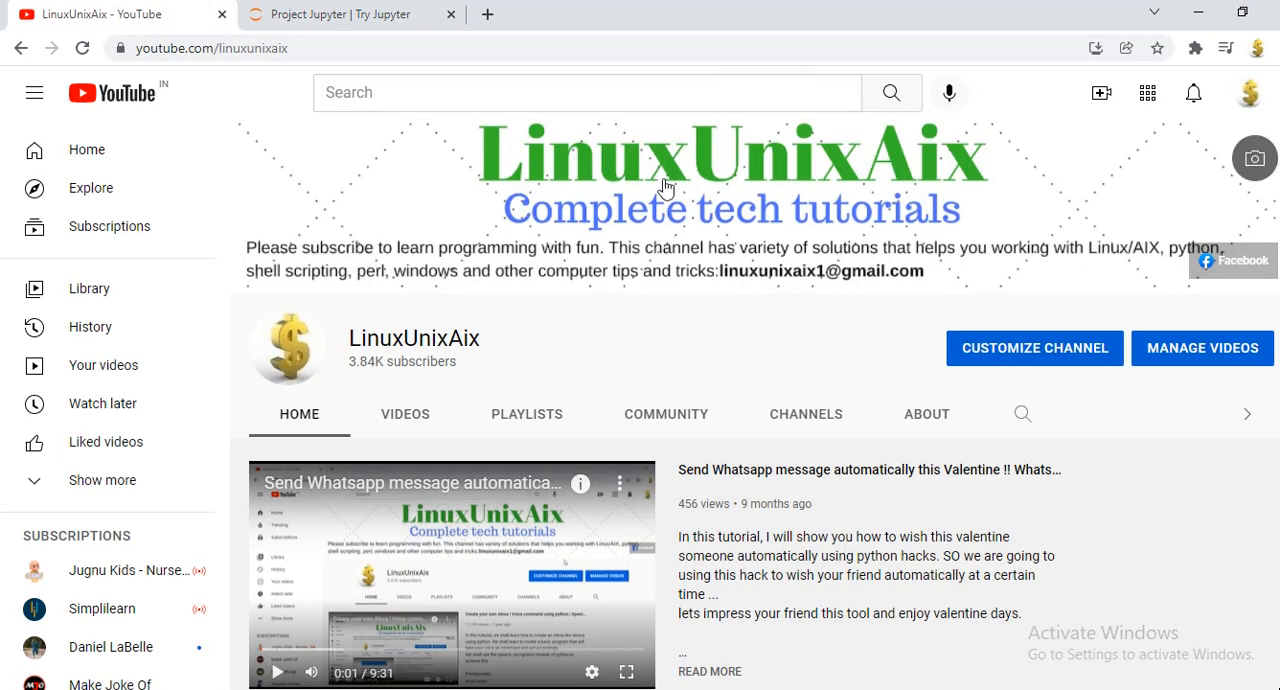
mouse_move(520, 356)
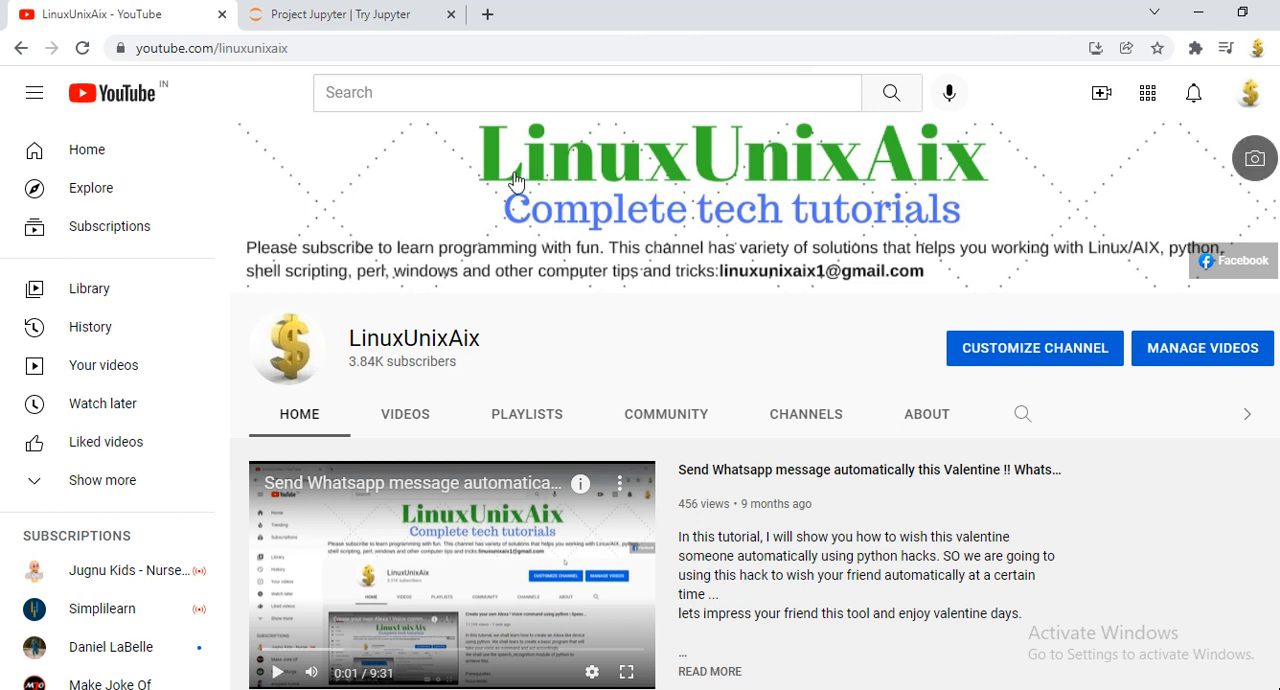
mouse_move(410, 125)
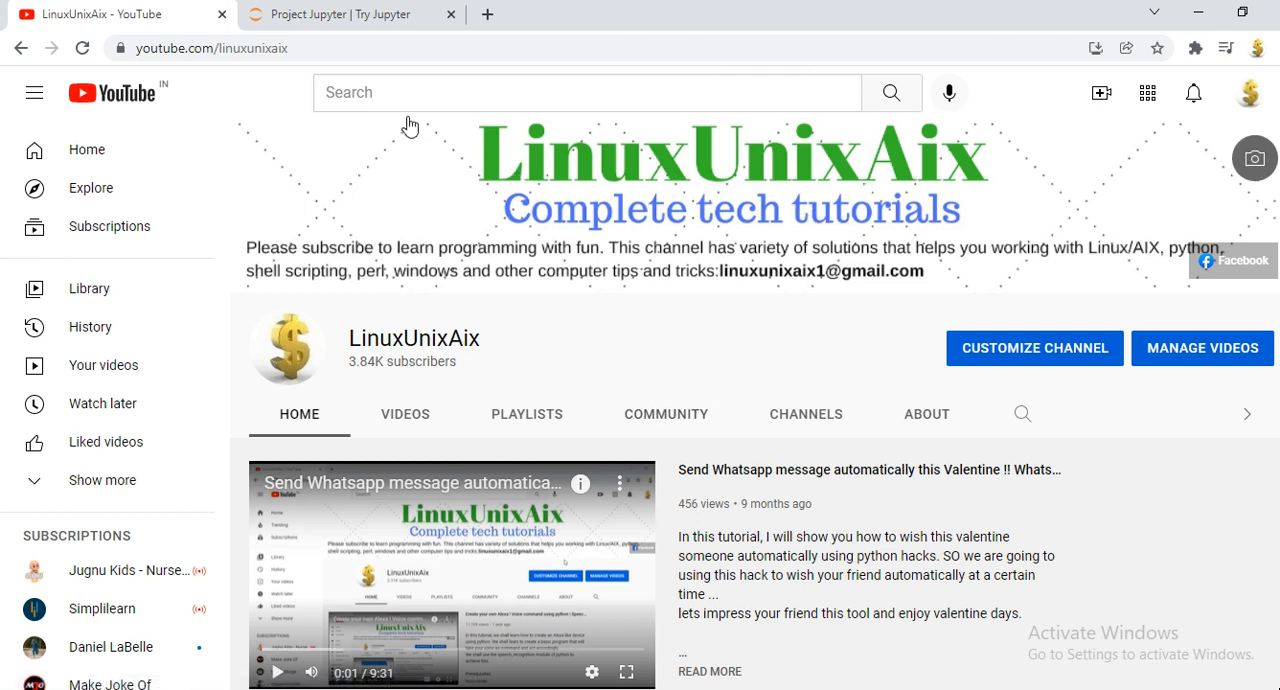
left_click(350, 14)
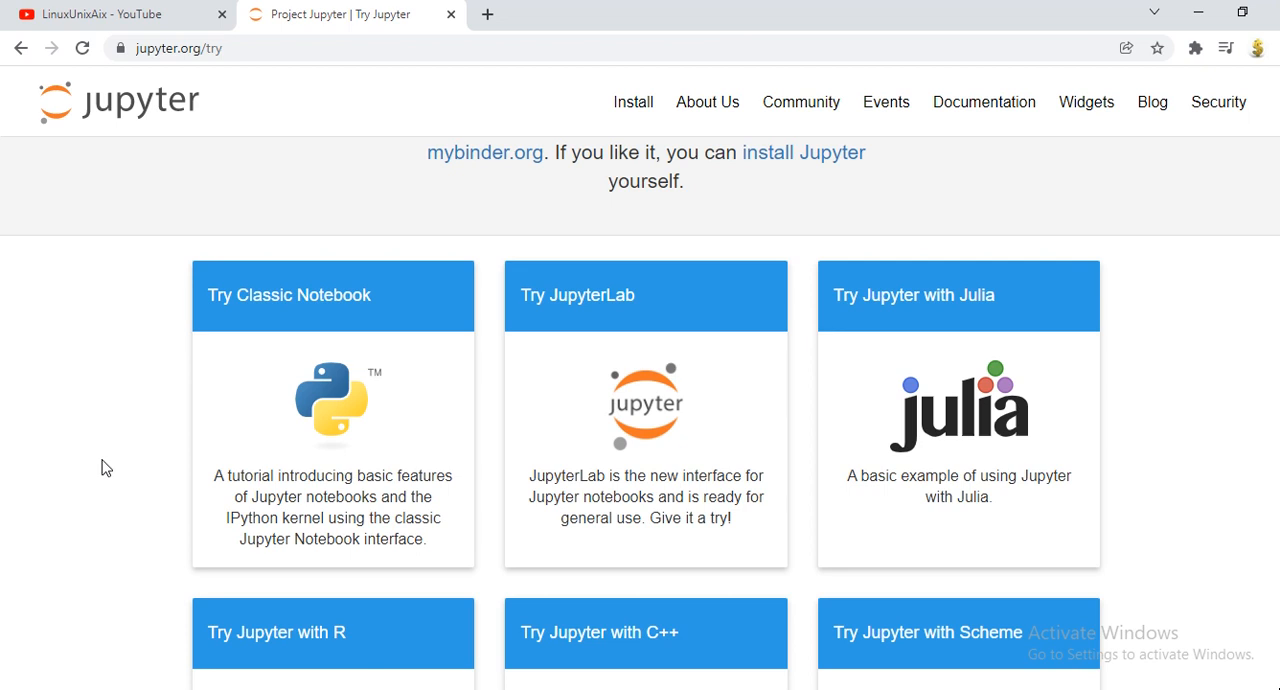
mouse_move(117, 353)
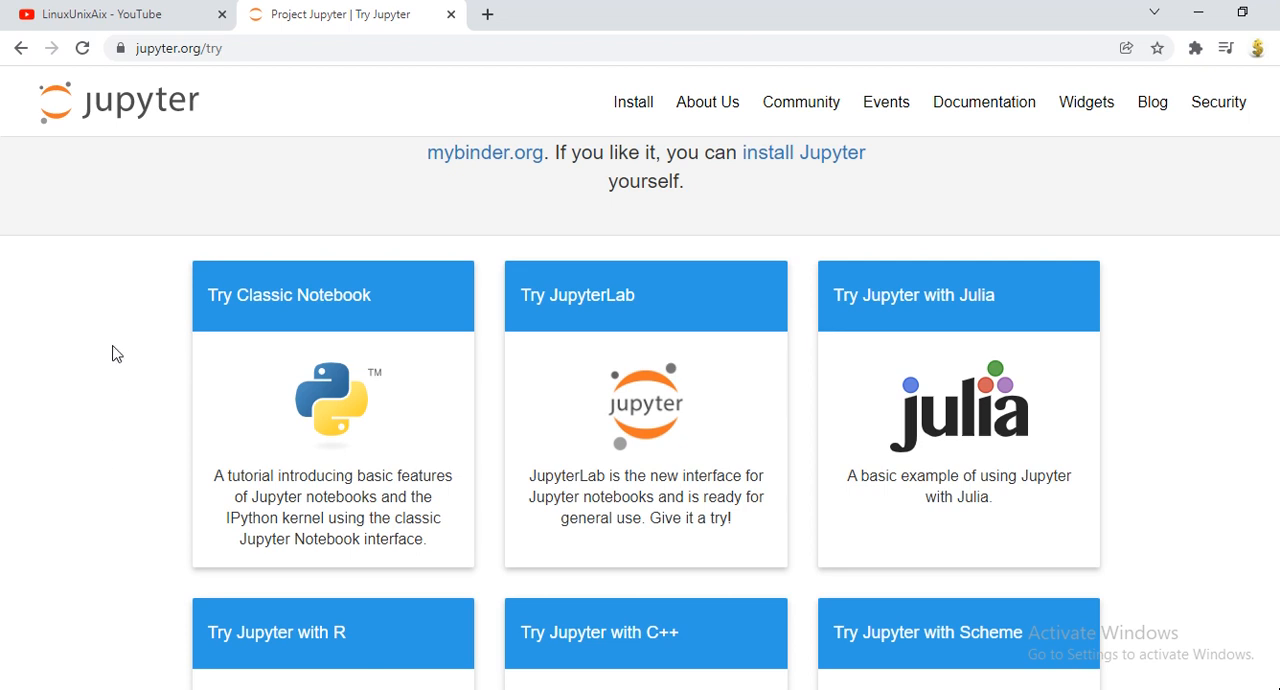
mouse_move(322, 428)
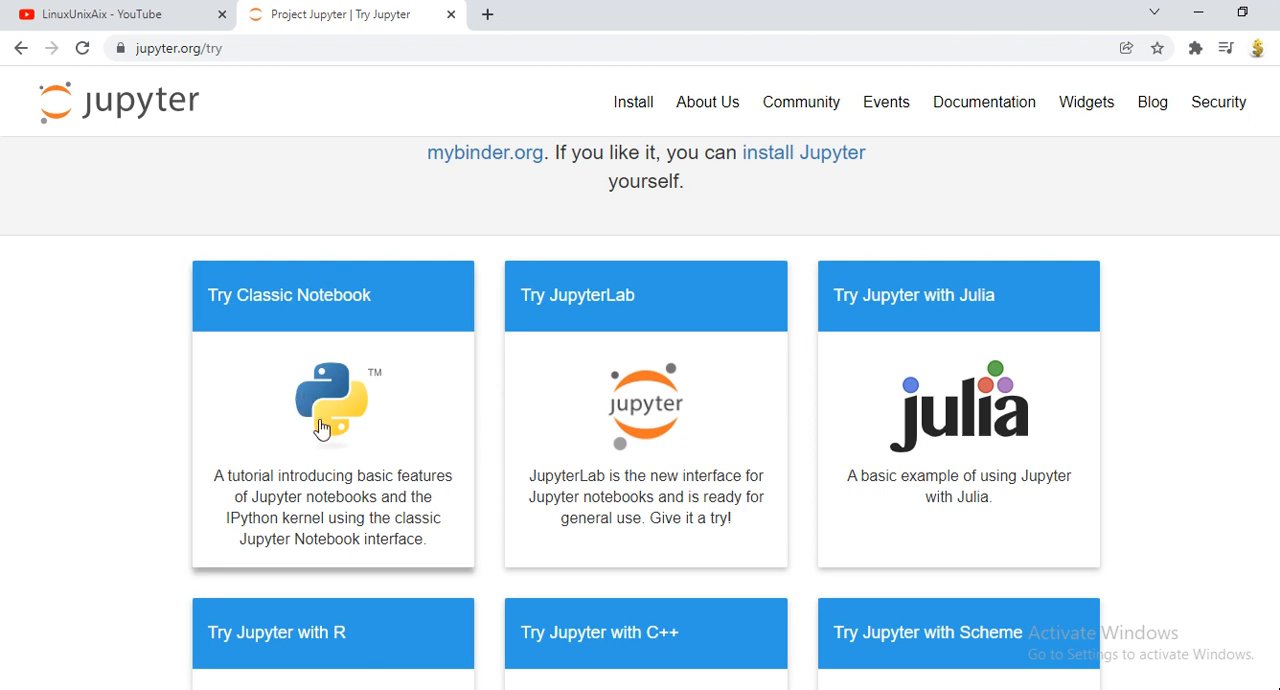
mouse_move(106, 425)
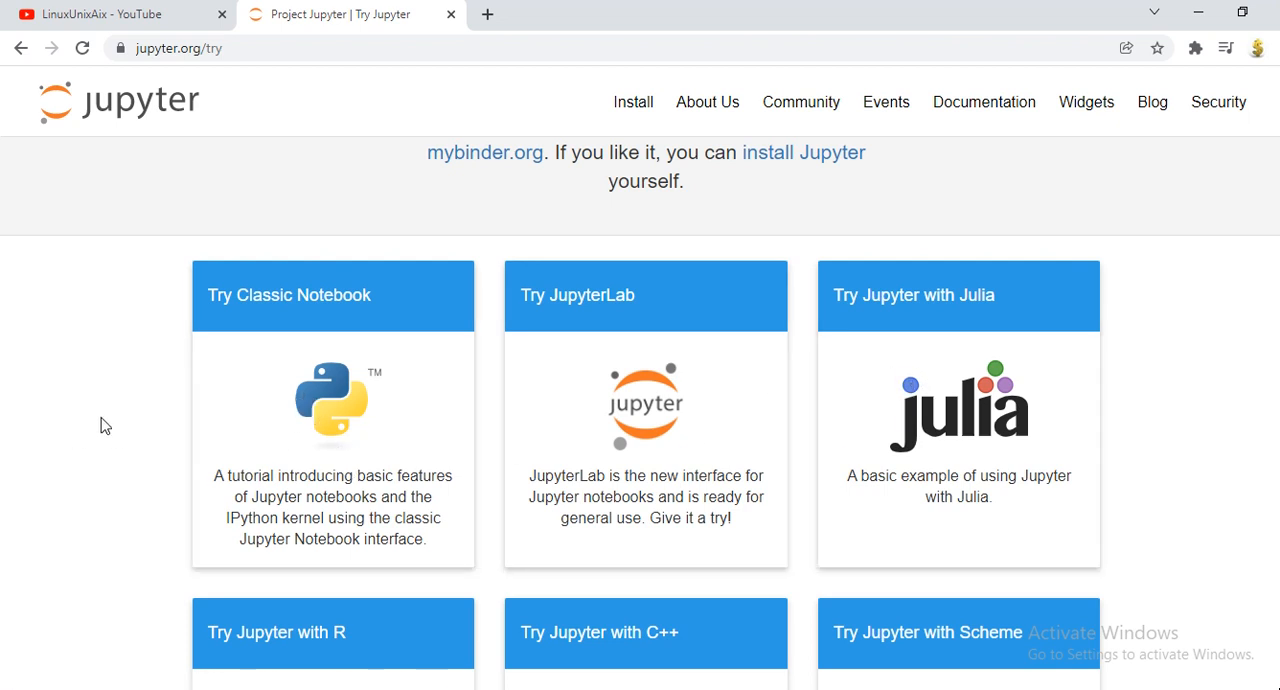
- Launch the Try Classic Notebook card on mybinder.org
left_click(332, 405)
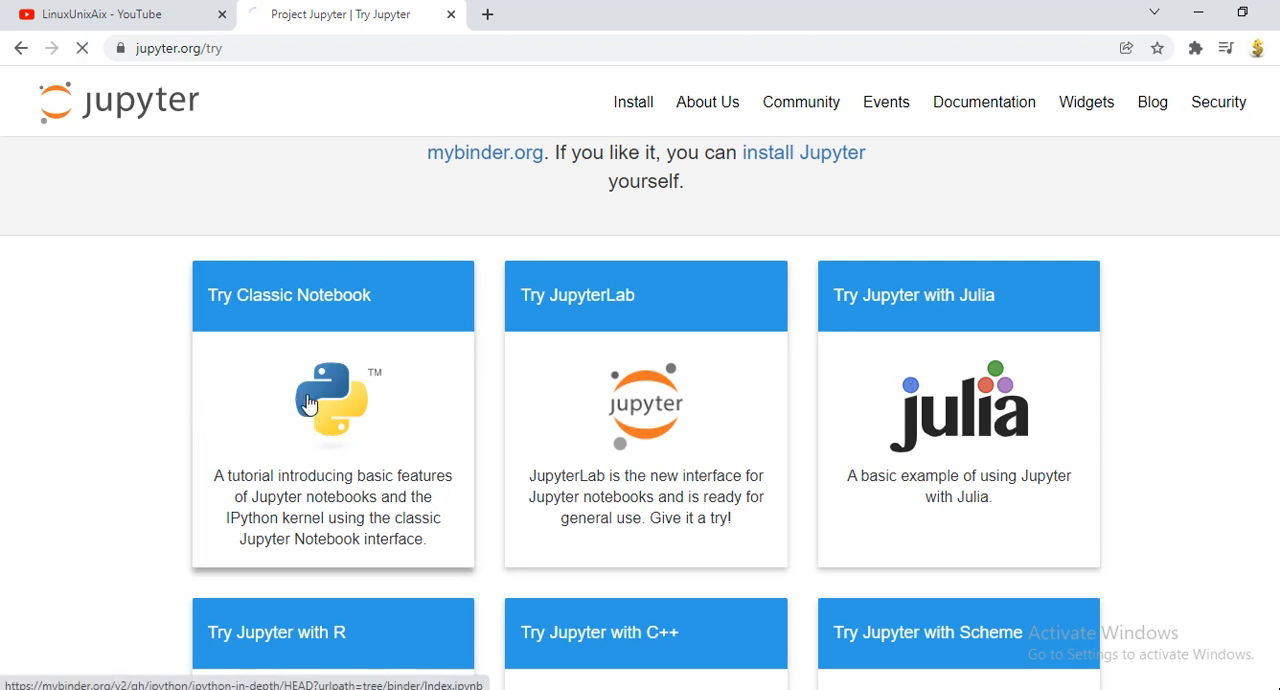
left_click(332, 405)
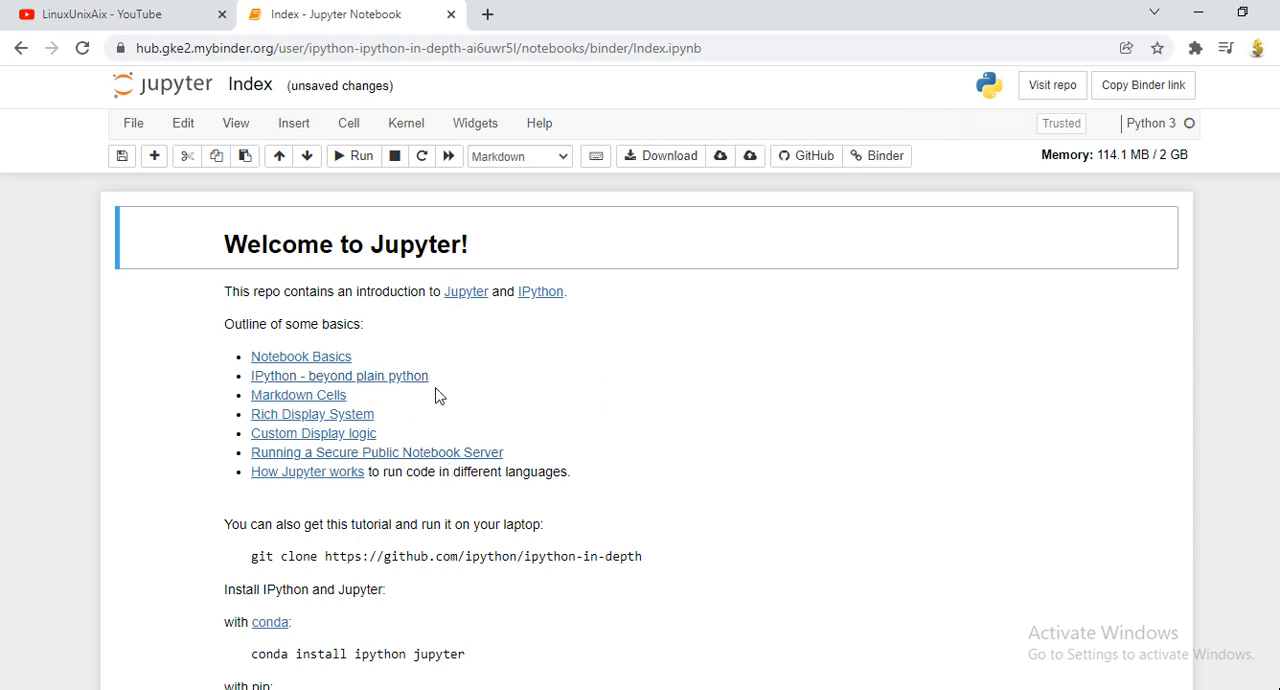
- Scroll through the Index notebook's instructions and back up to the welcome outline
scroll("down", 3)
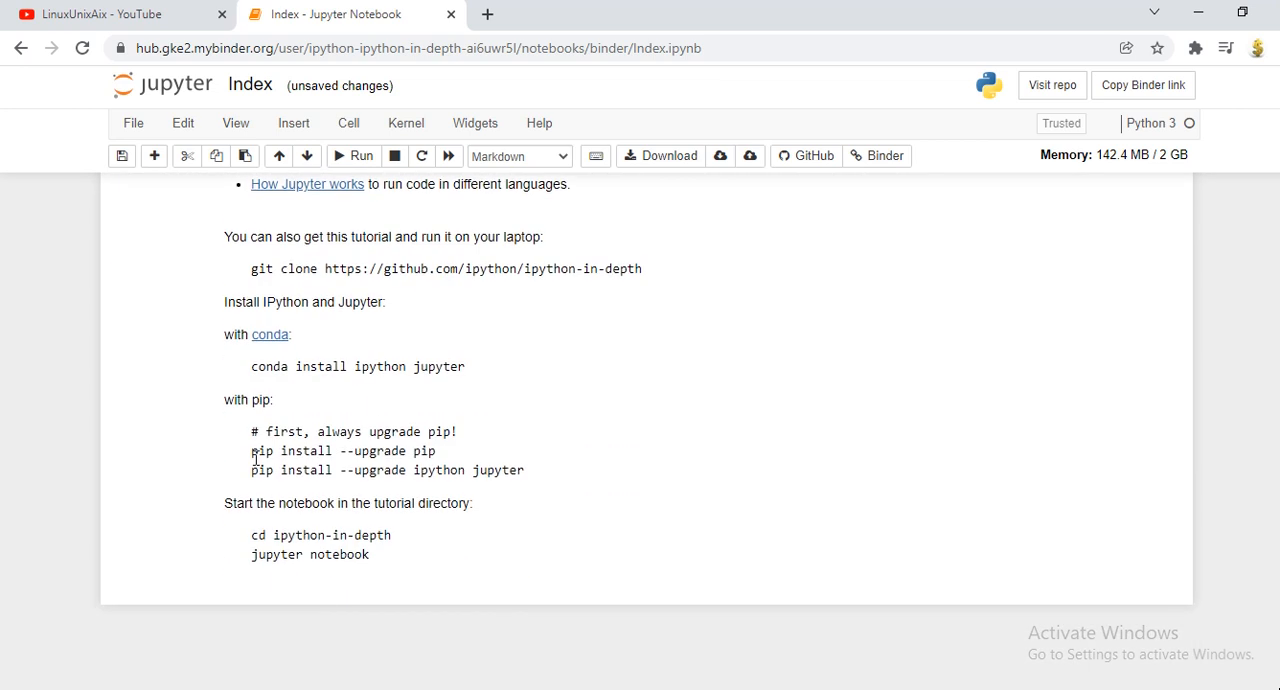
scroll("up", 3)
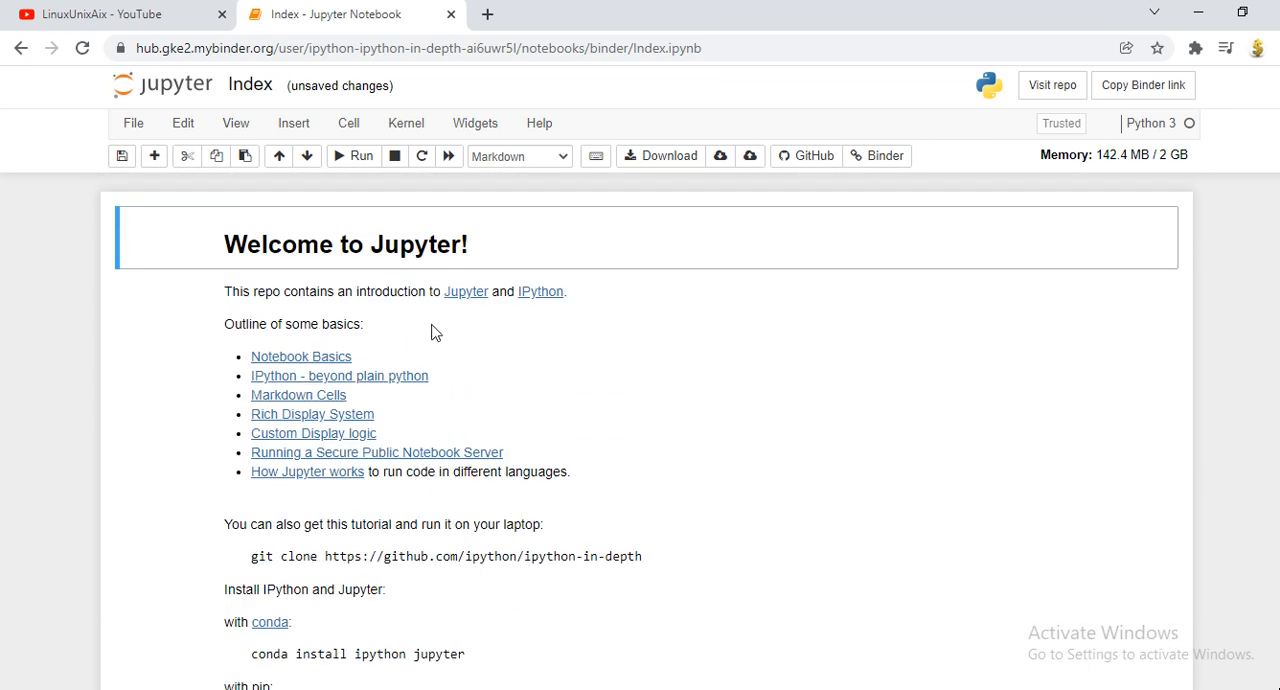
mouse_move(176, 190)
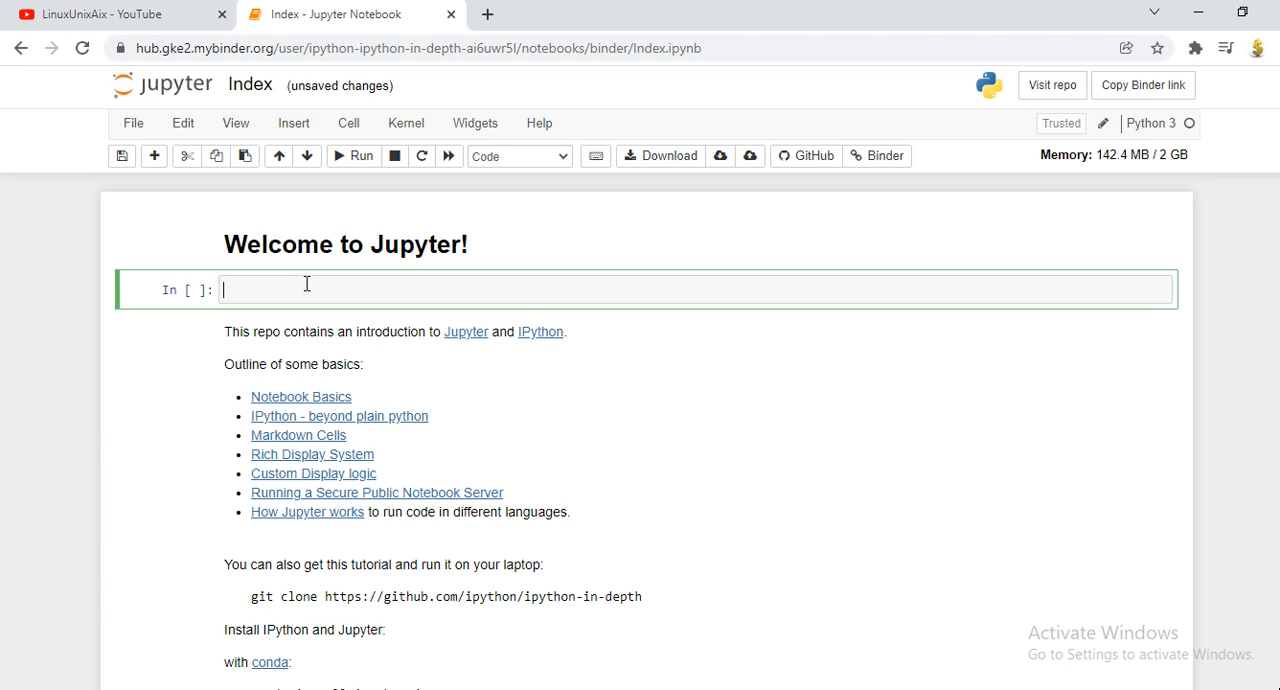
- Enter print "Hello" in the new cell and run it, producing a SyntaxError
type("print")
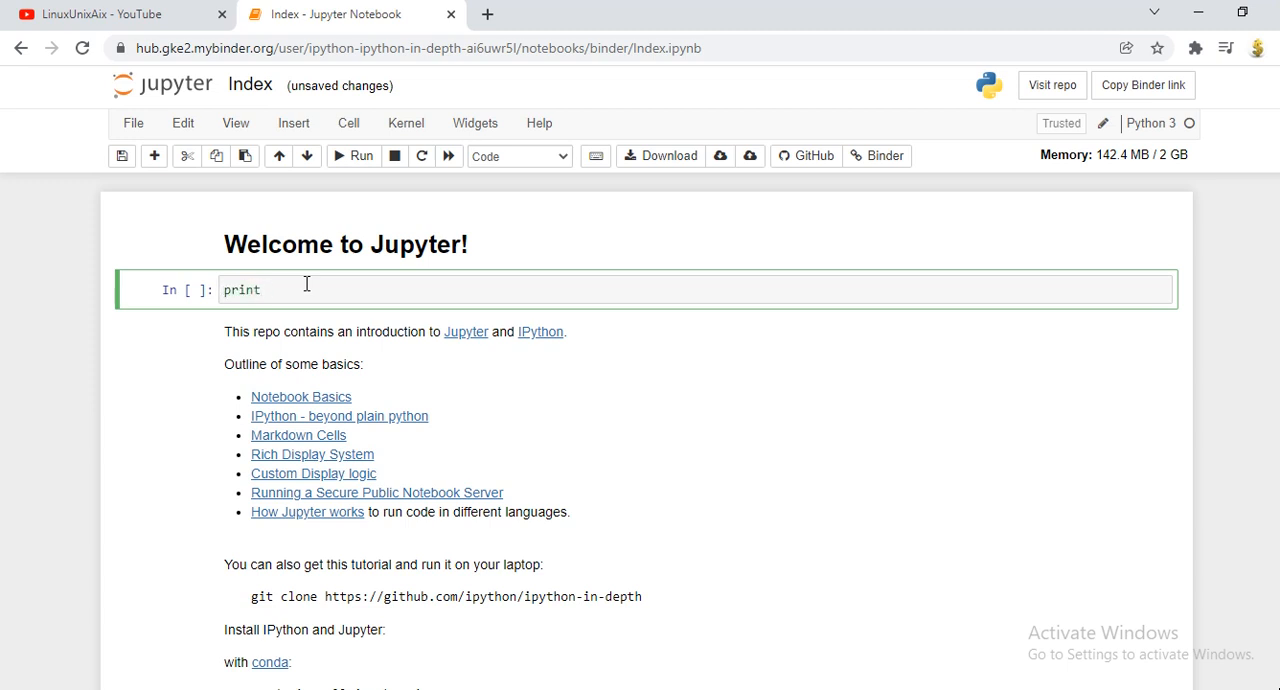
type("\"Hello\"")
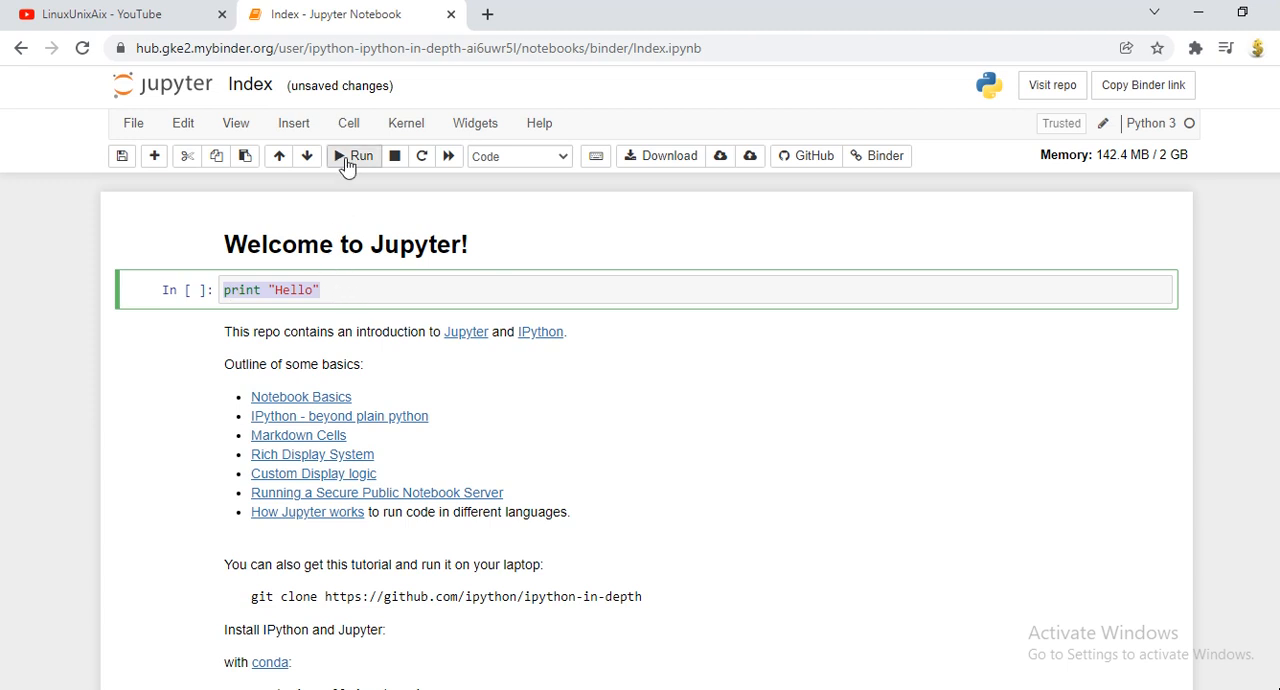
left_click(354, 155)
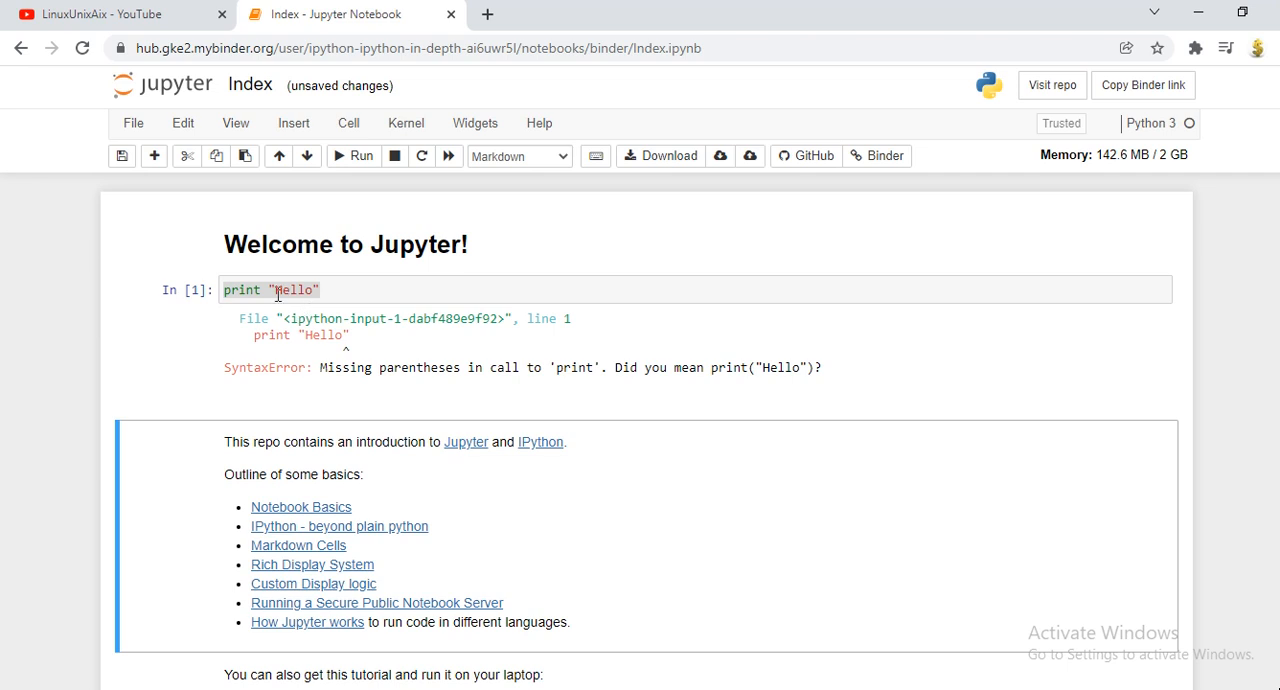
- Wrap "Hello" in parentheses to fix the syntax error
left_click(270, 289)
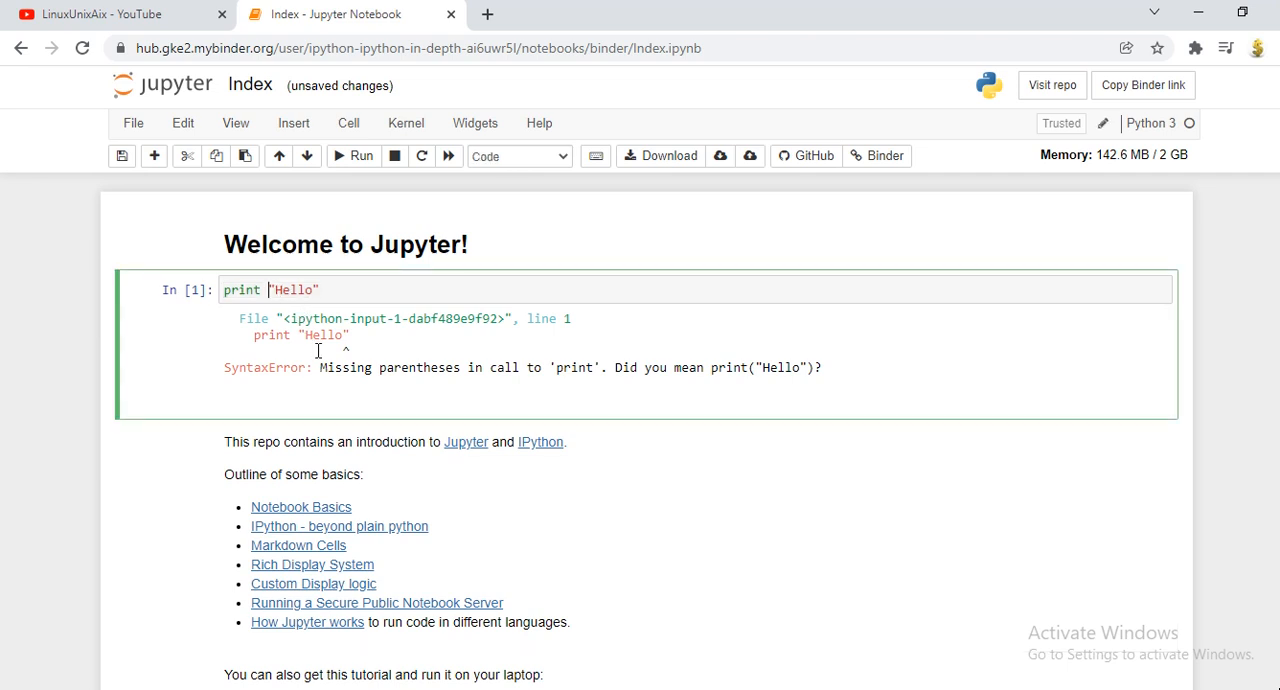
type("(")
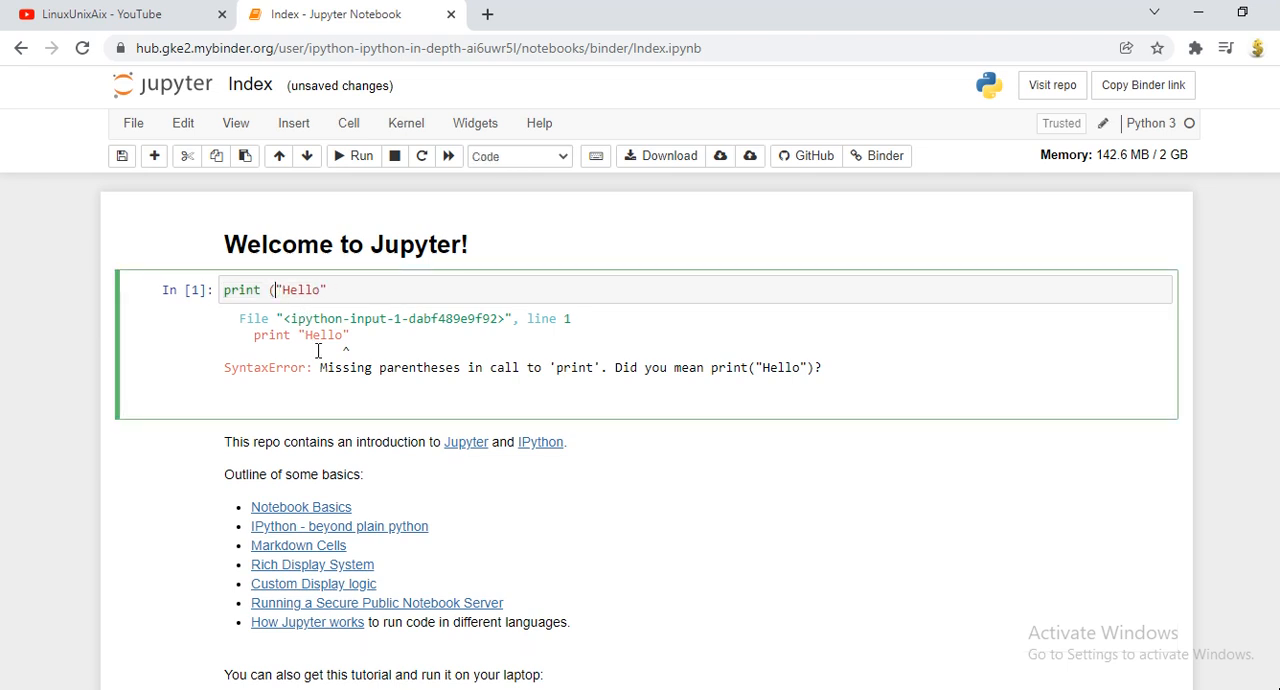
type(")")
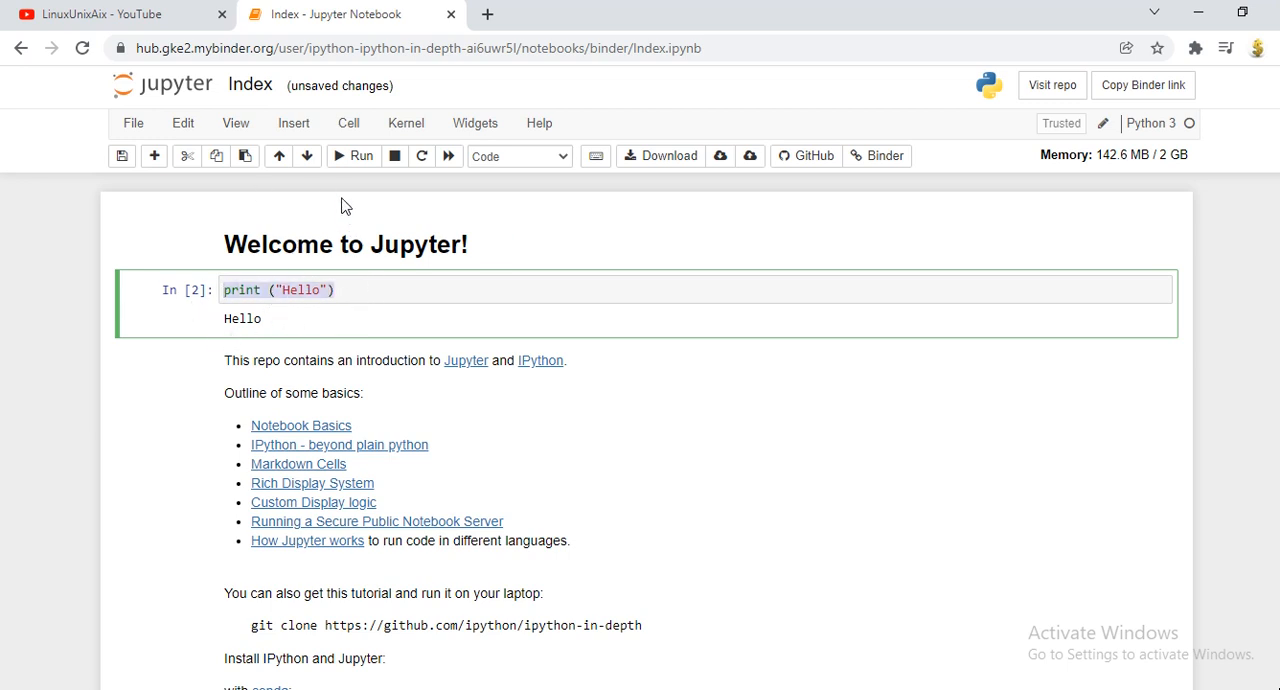
- Add the lines a=10, b=20 and c=a+b to the Hello cell
left_click(380, 290)
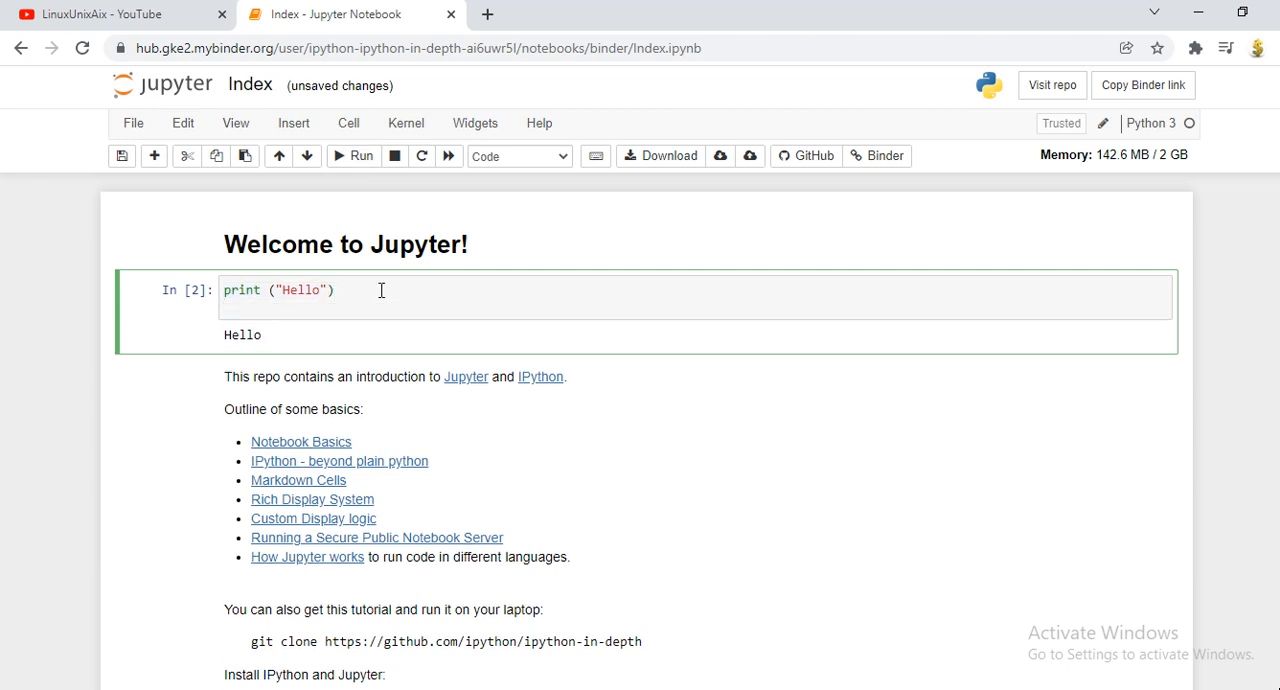
type("a=")
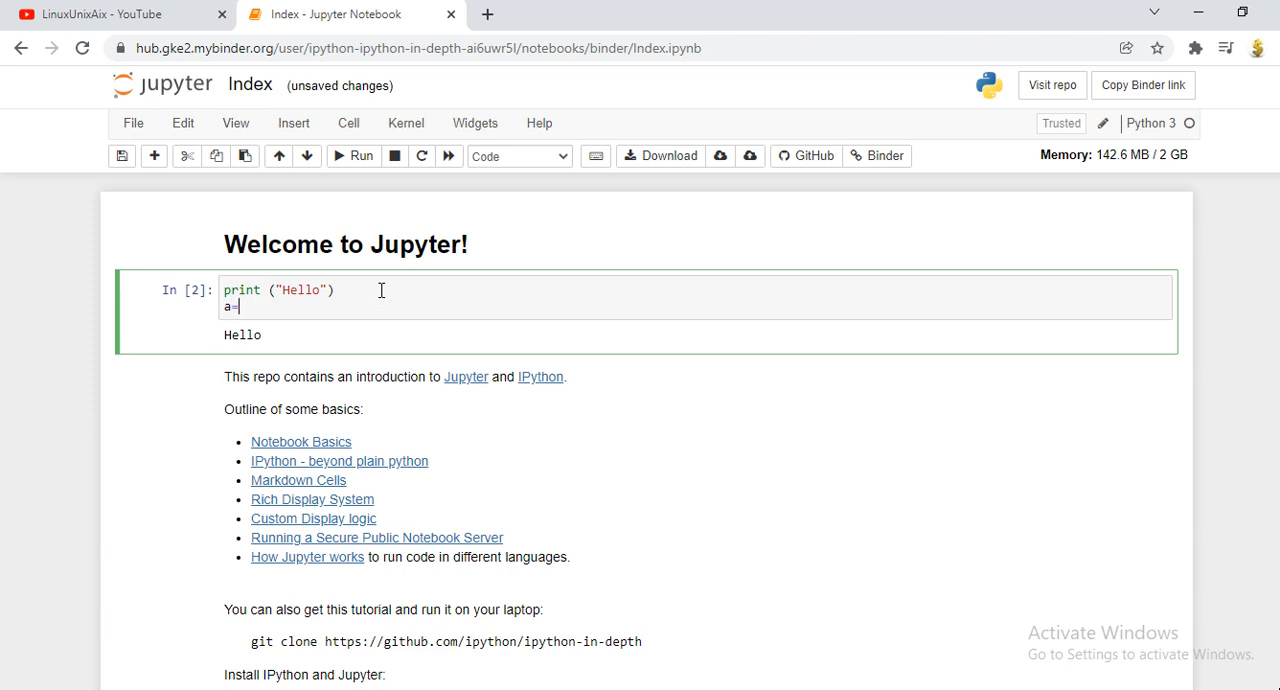
type("10")
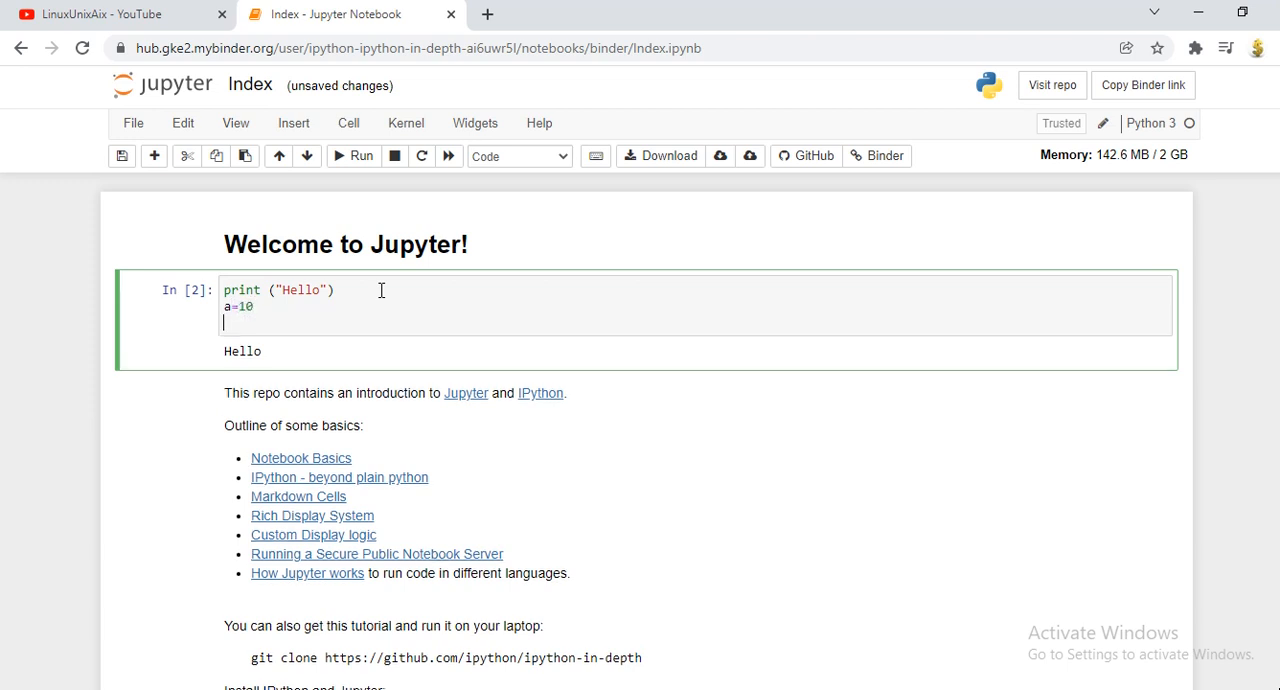
type("b=20")
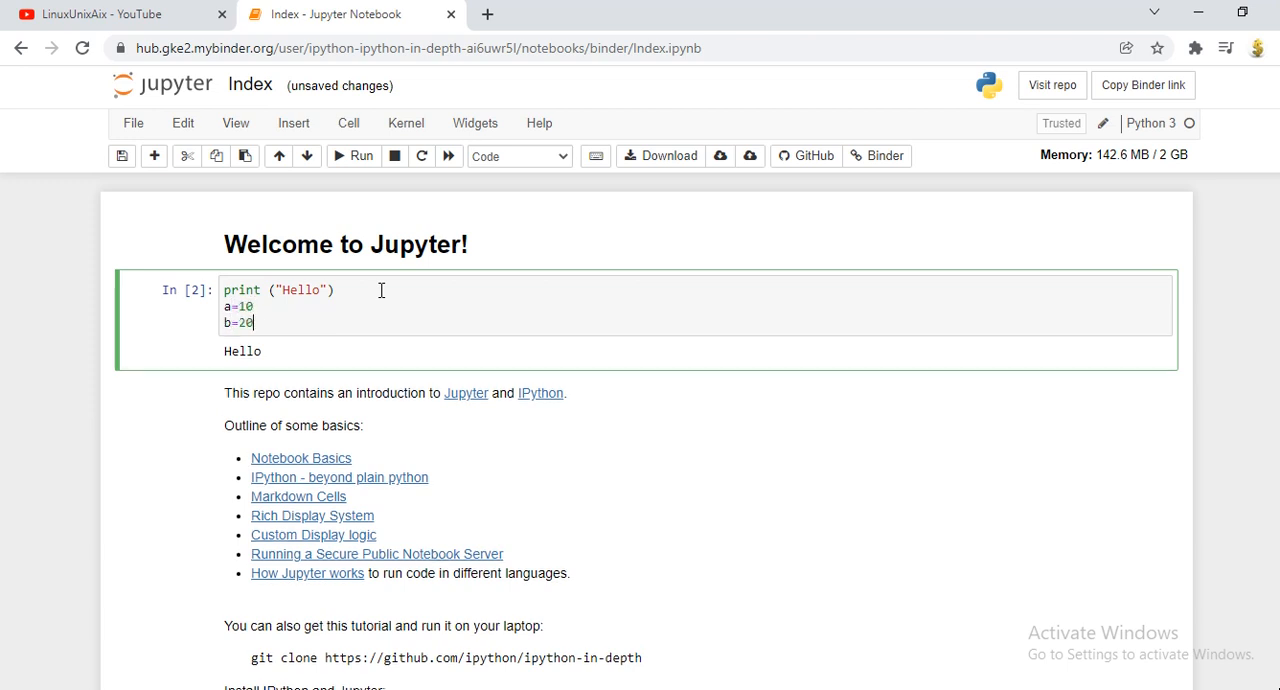
type("c=")
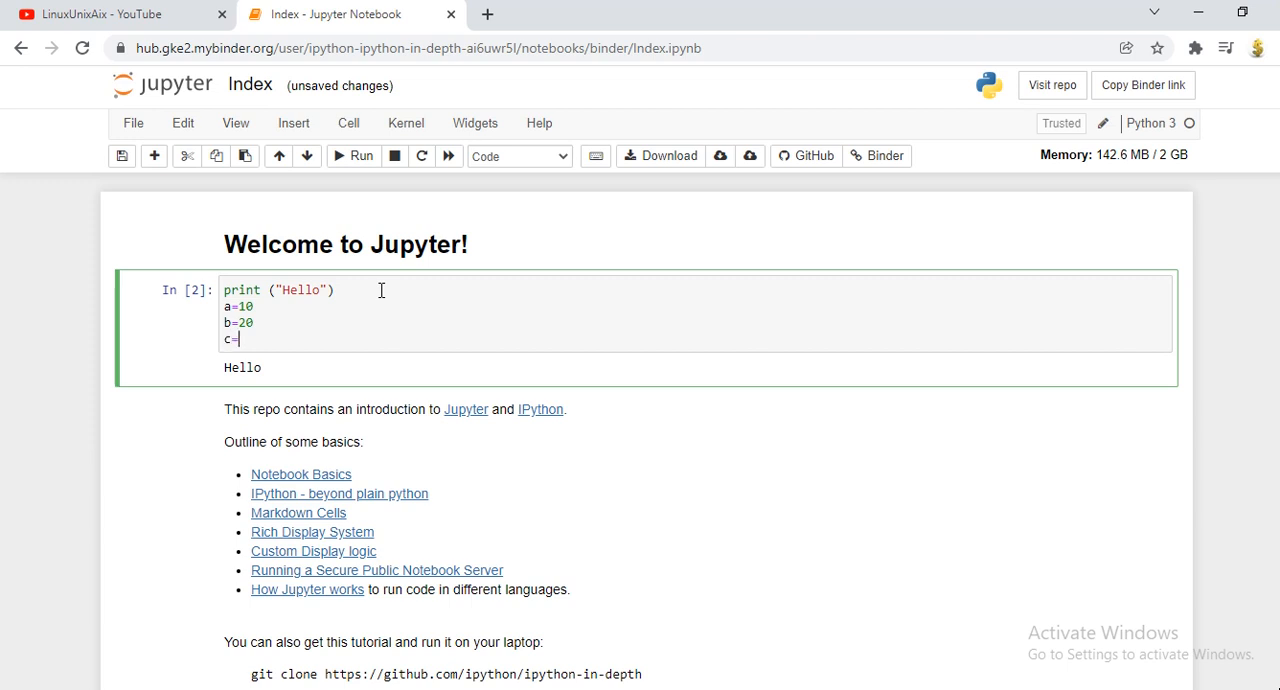
type("a")
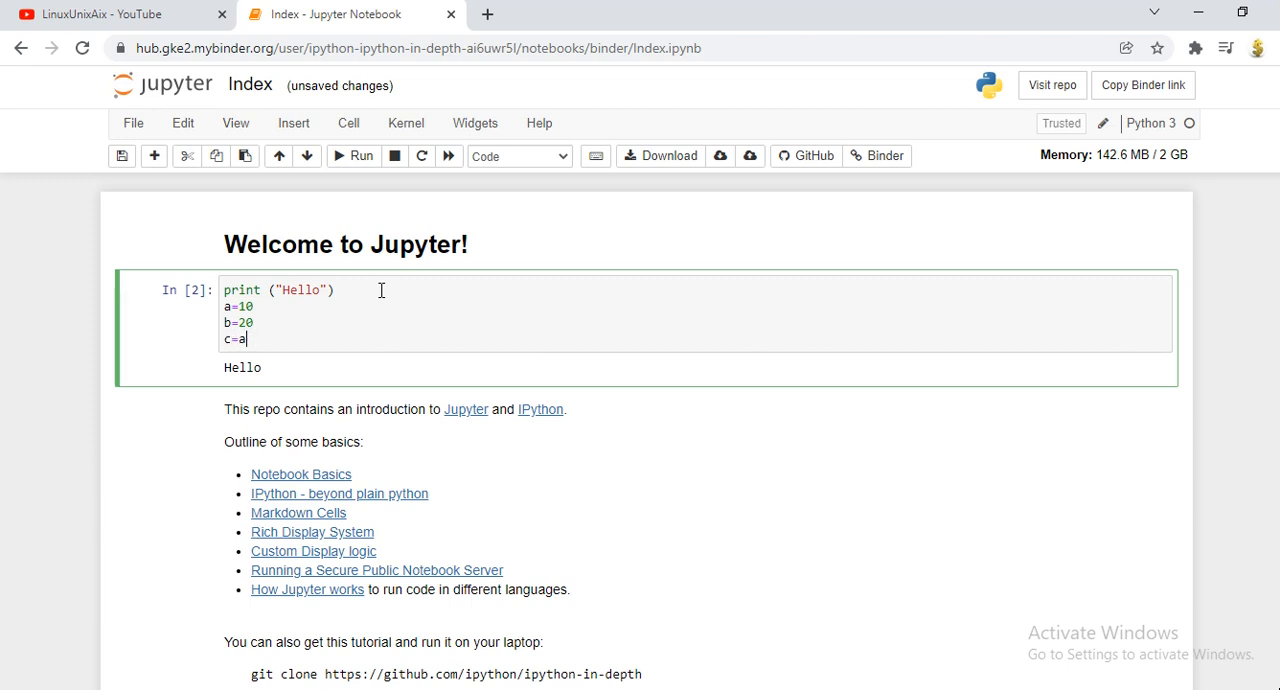
type("+b")
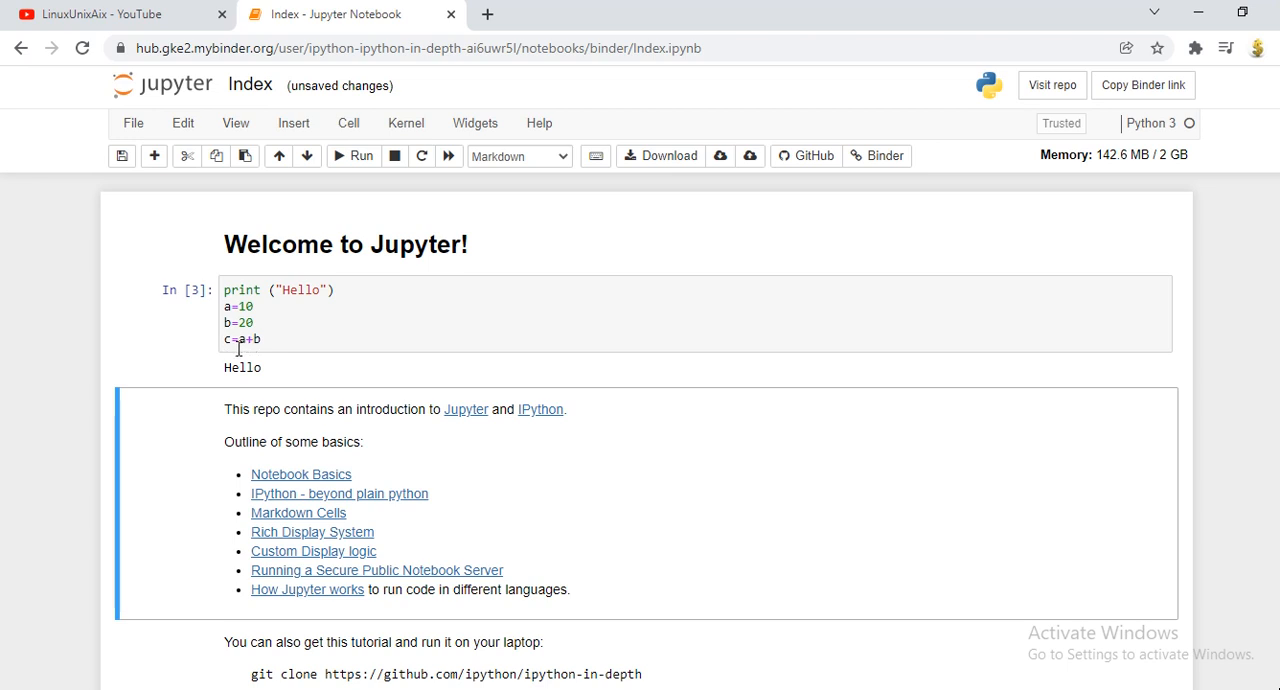
mouse_move(266, 340)
type("c")
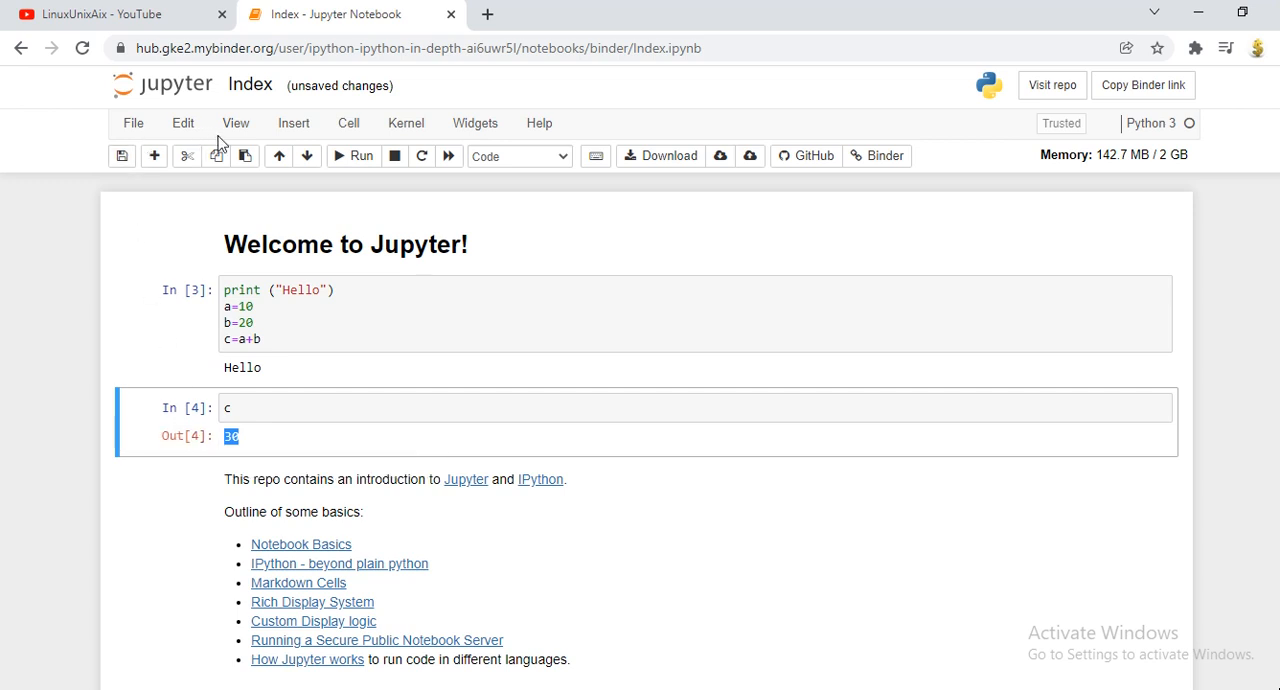
mouse_move(372, 390)
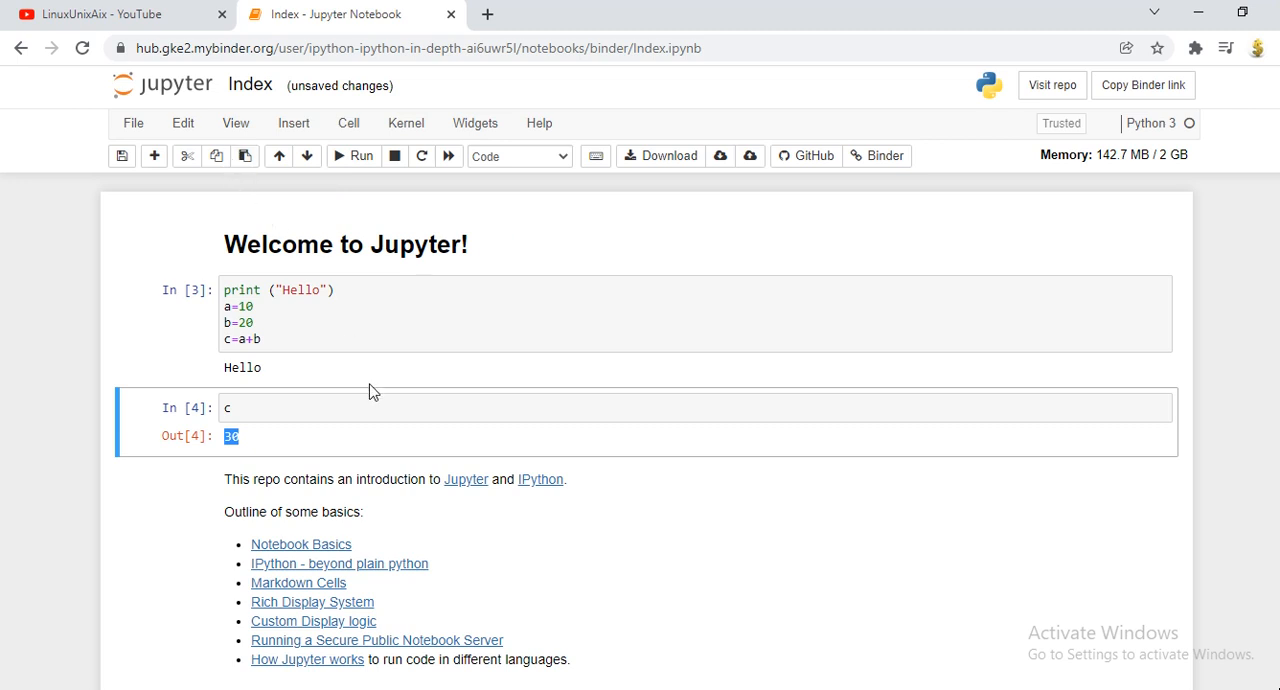
mouse_move(345, 368)
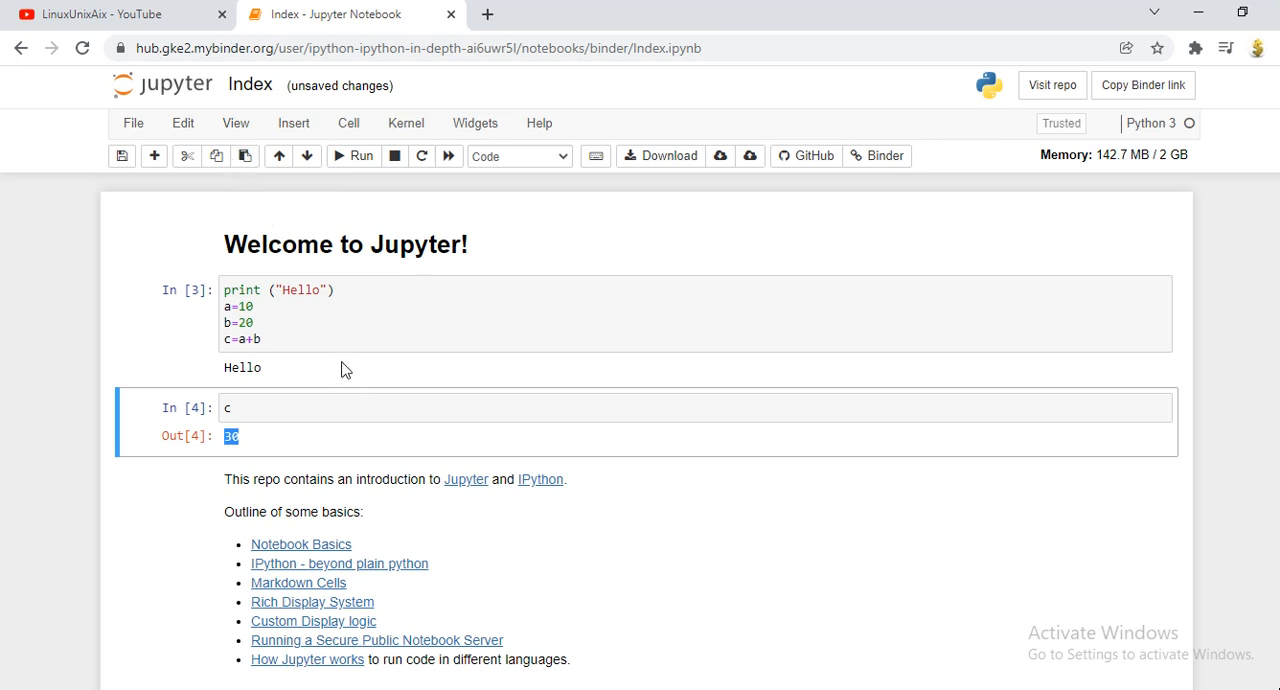
mouse_move(590, 461)
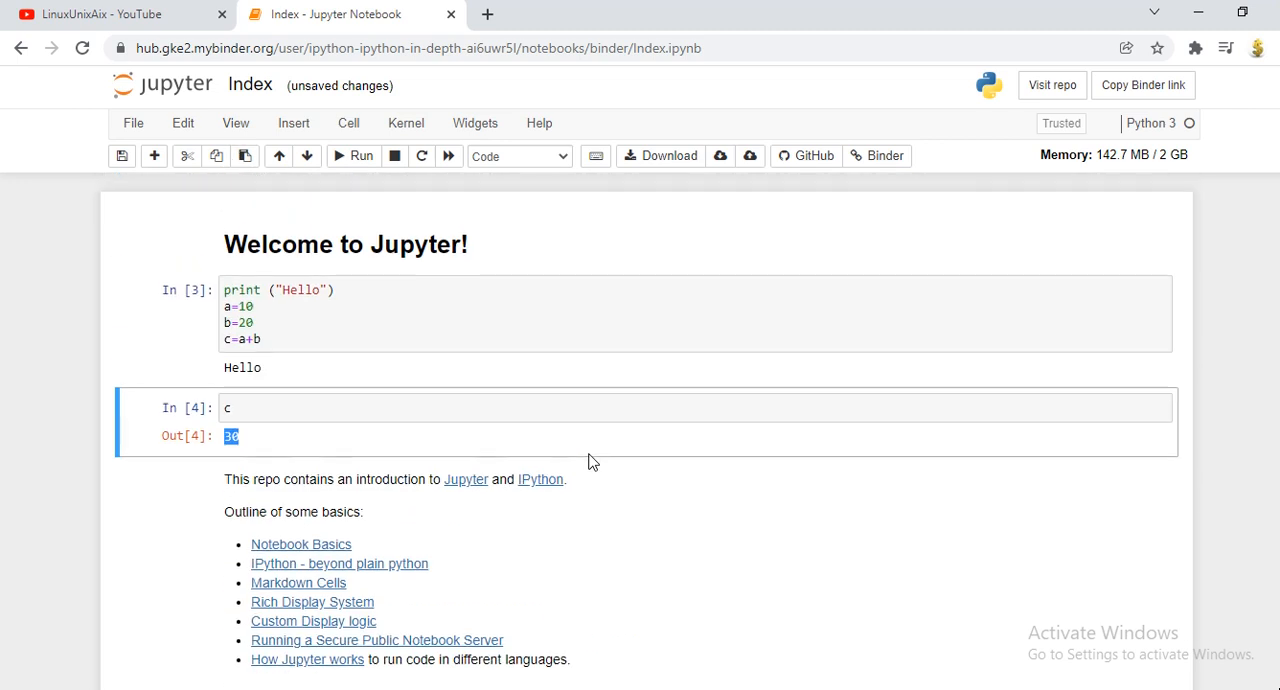
mouse_move(650, 388)
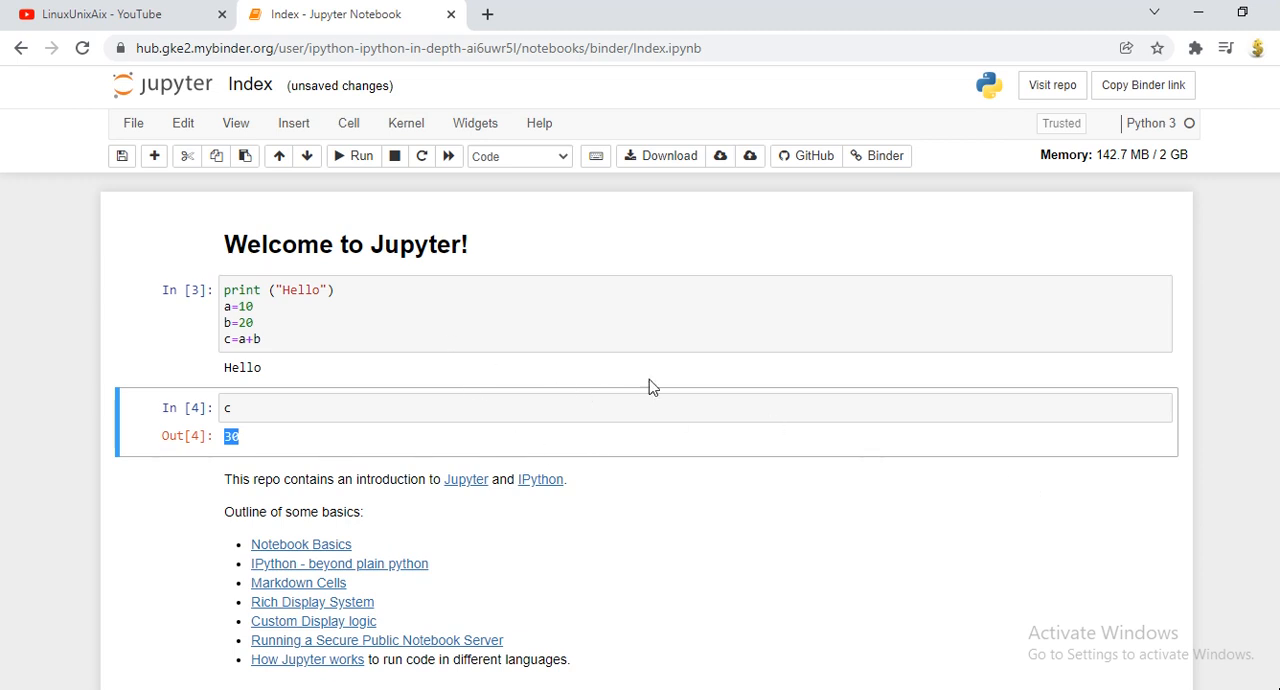
mouse_move(167, 155)
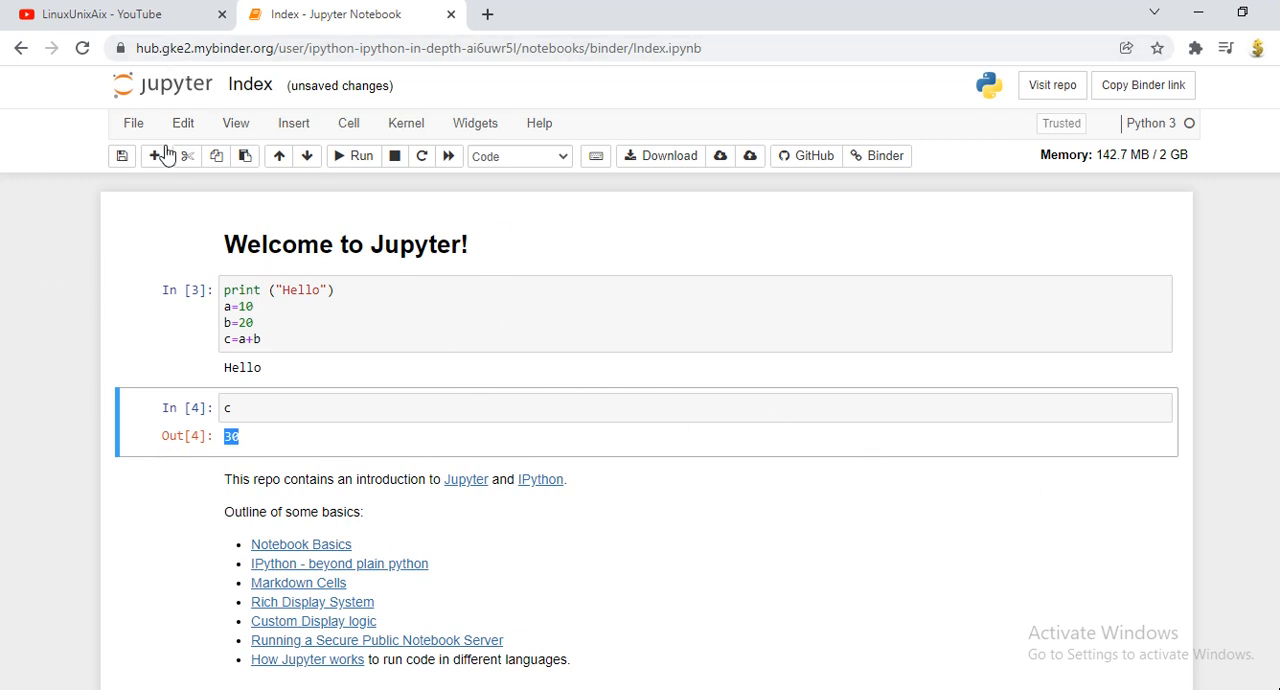
mouse_move(1105, 358)
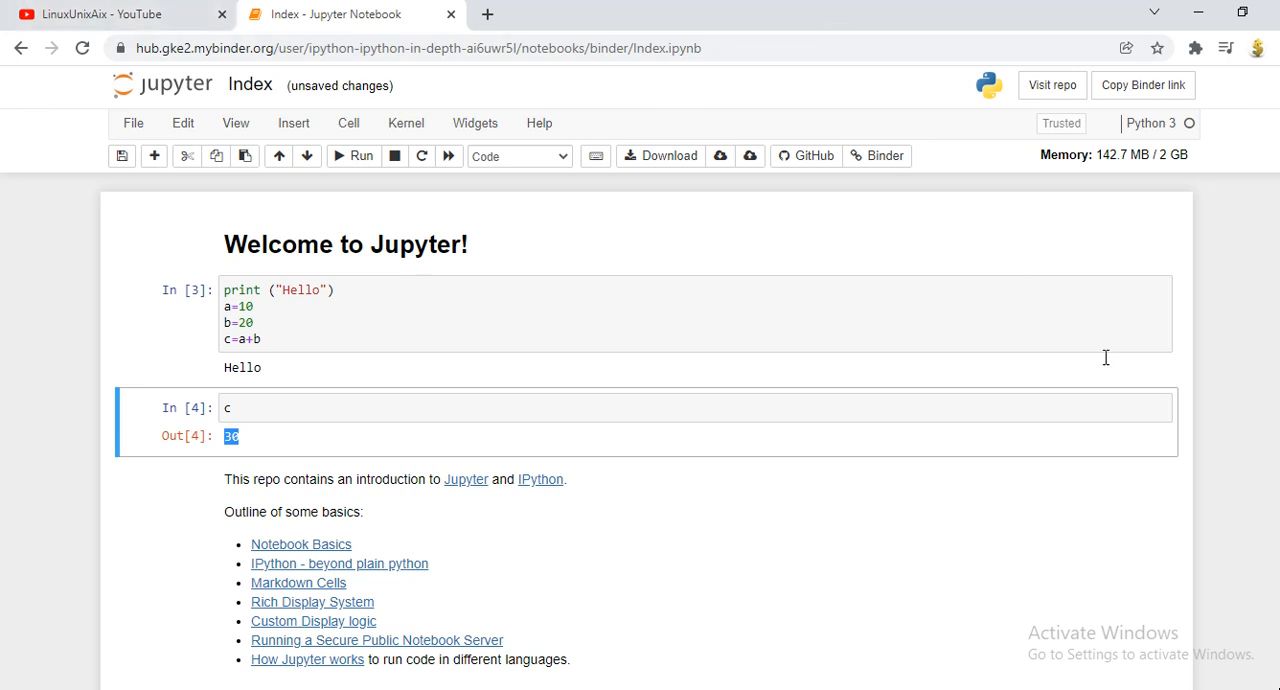